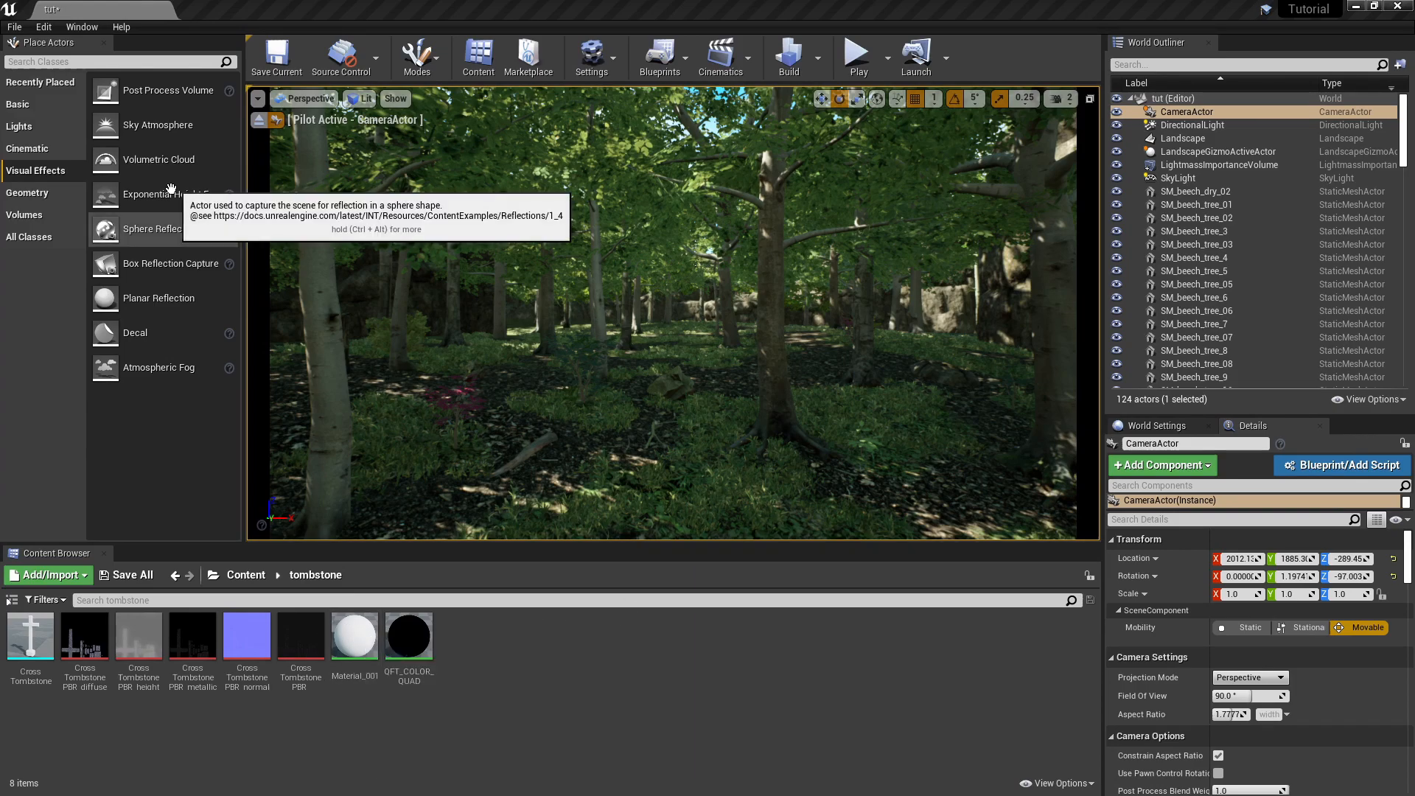
pyautogui.moveTo(171, 195)
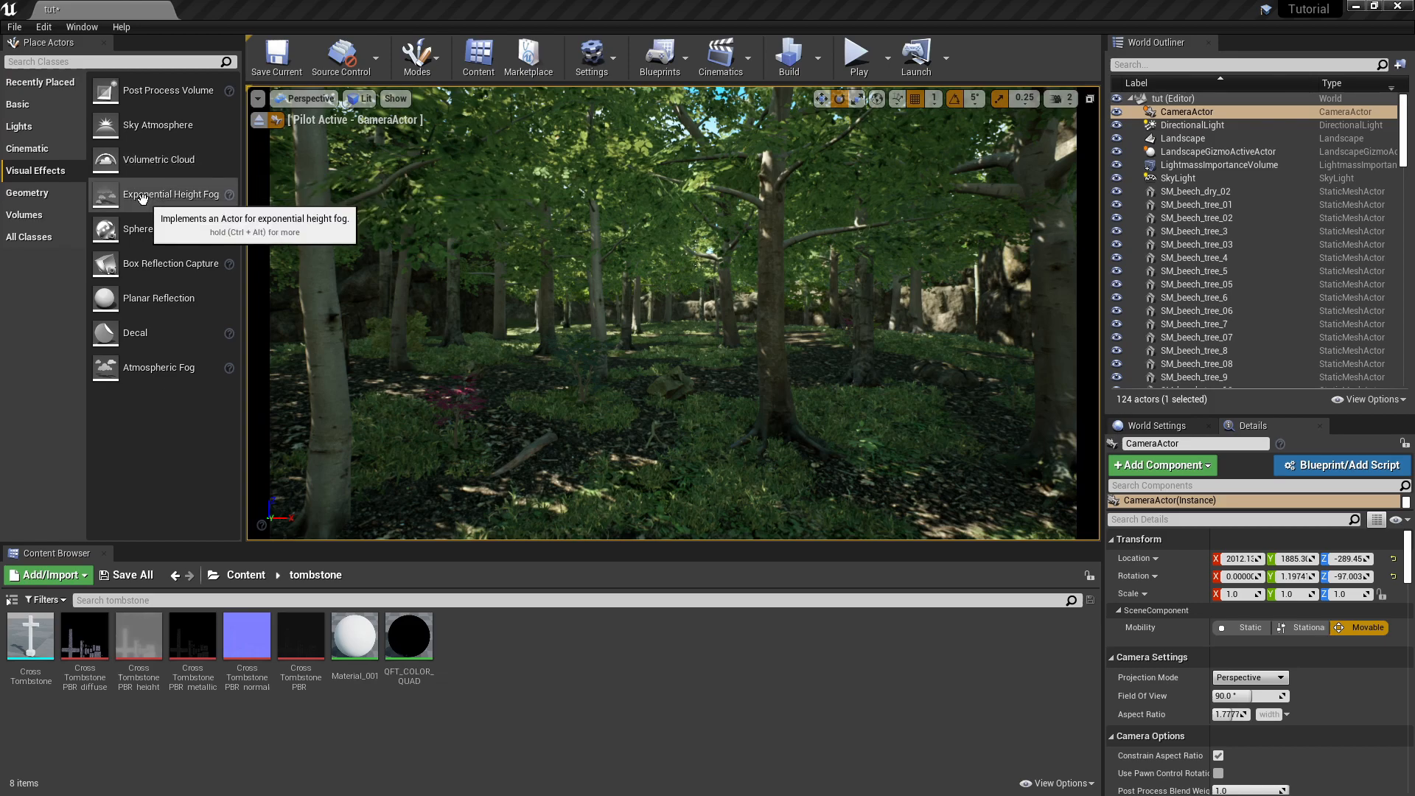
pyautogui.moveTo(161, 196)
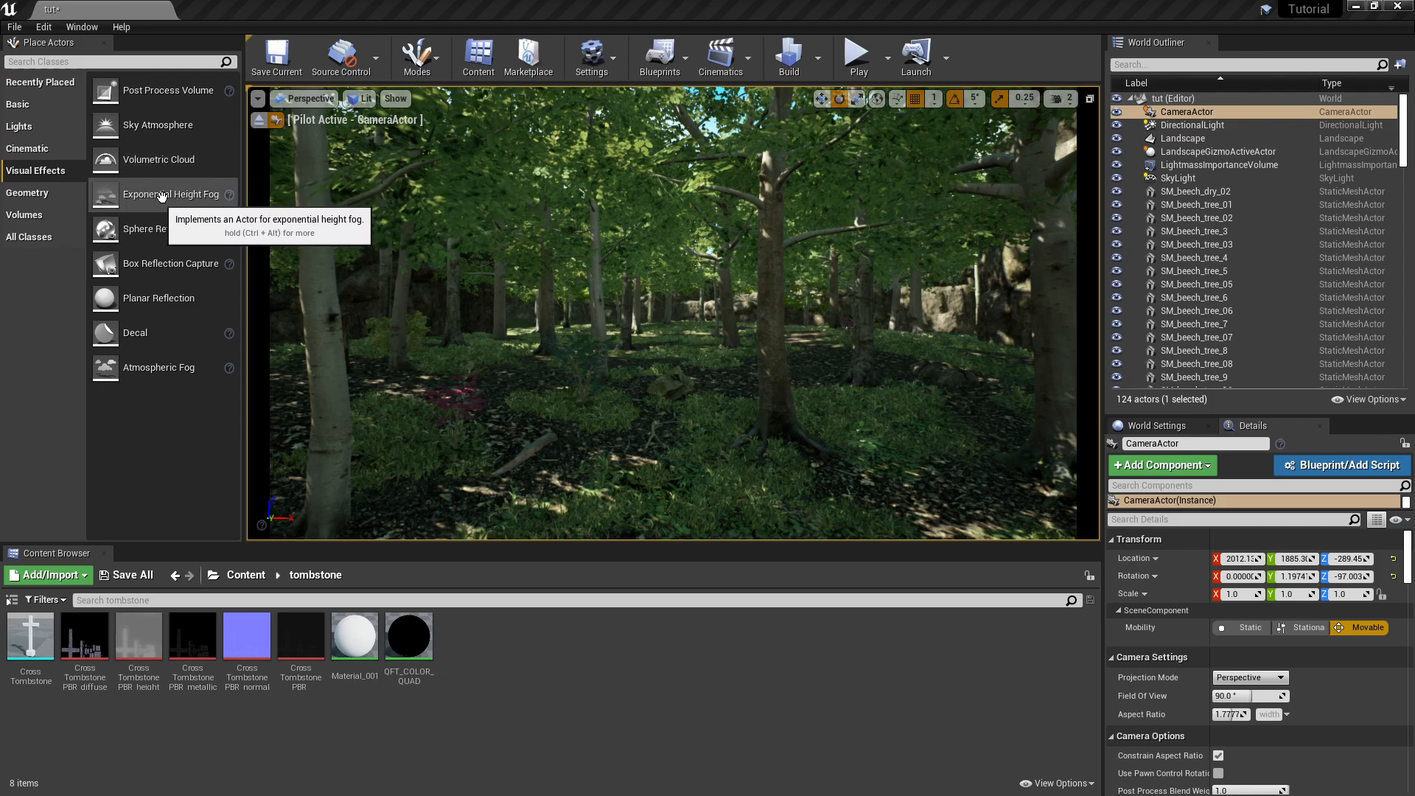
# Step: Drag an Exponential Height Fog into the forest level and select it for editing
pyautogui.moveTo(171, 195); pyautogui.dragTo(632, 315)
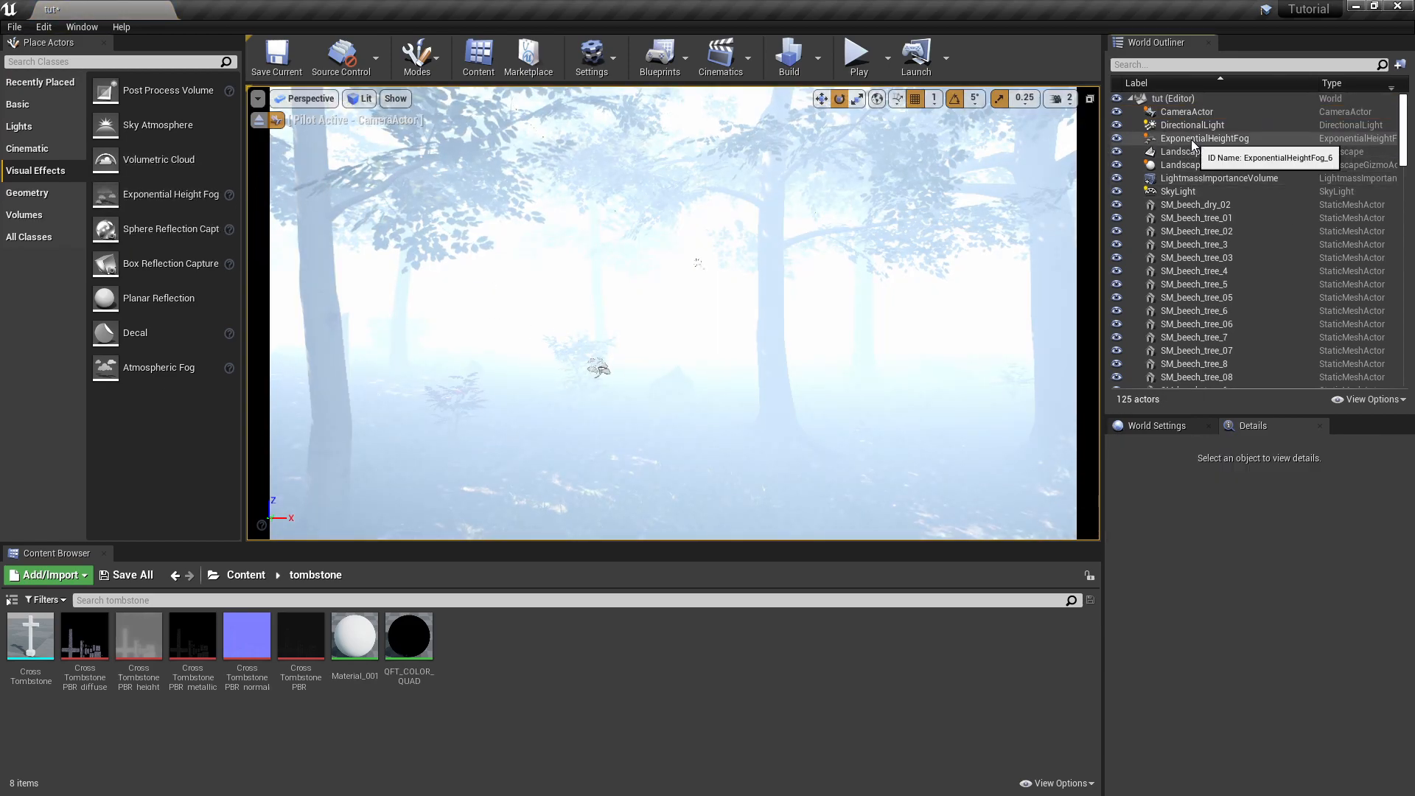
pyautogui.click(1204, 139)
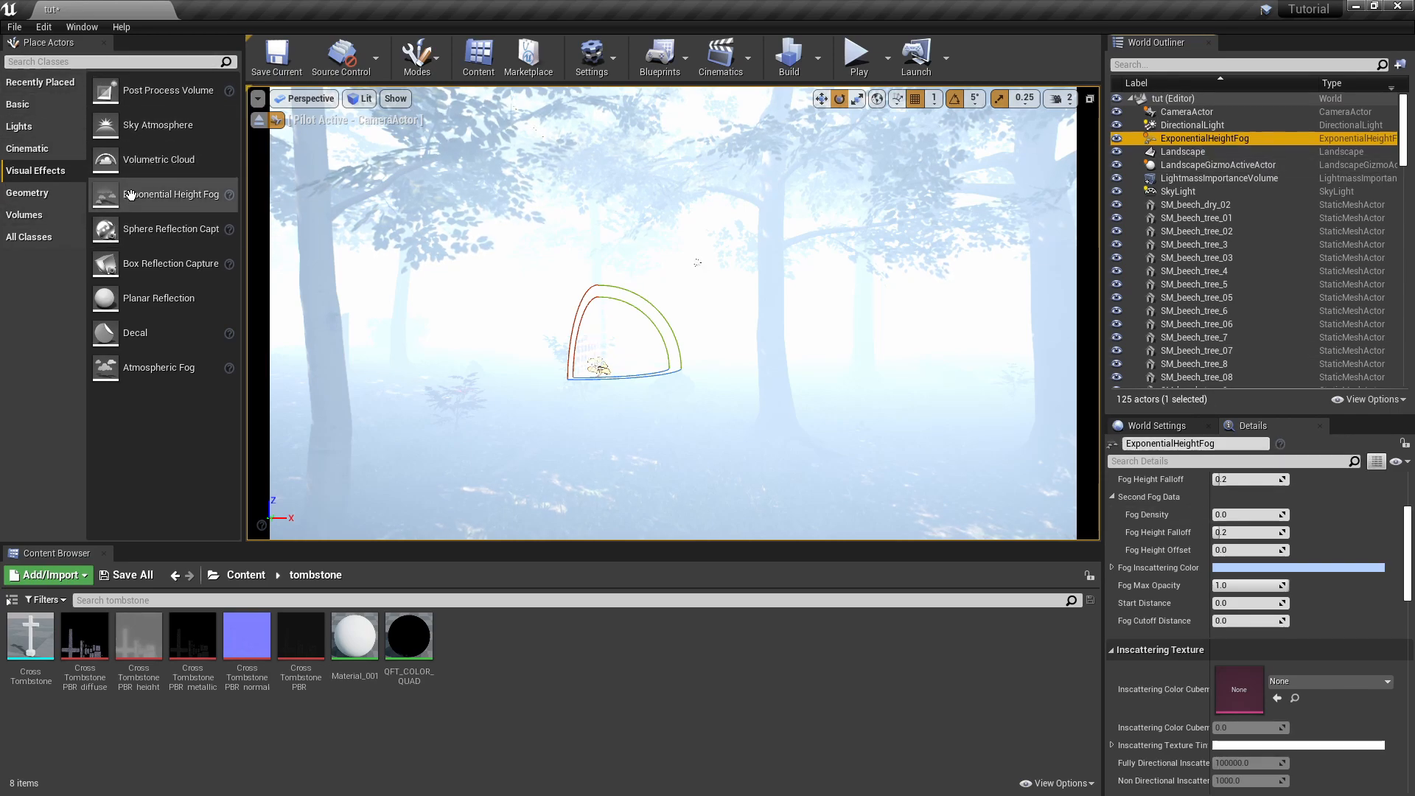
# Step: Lower the fog density to 0.000476, leaving only a light haze
pyautogui.scroll(3)
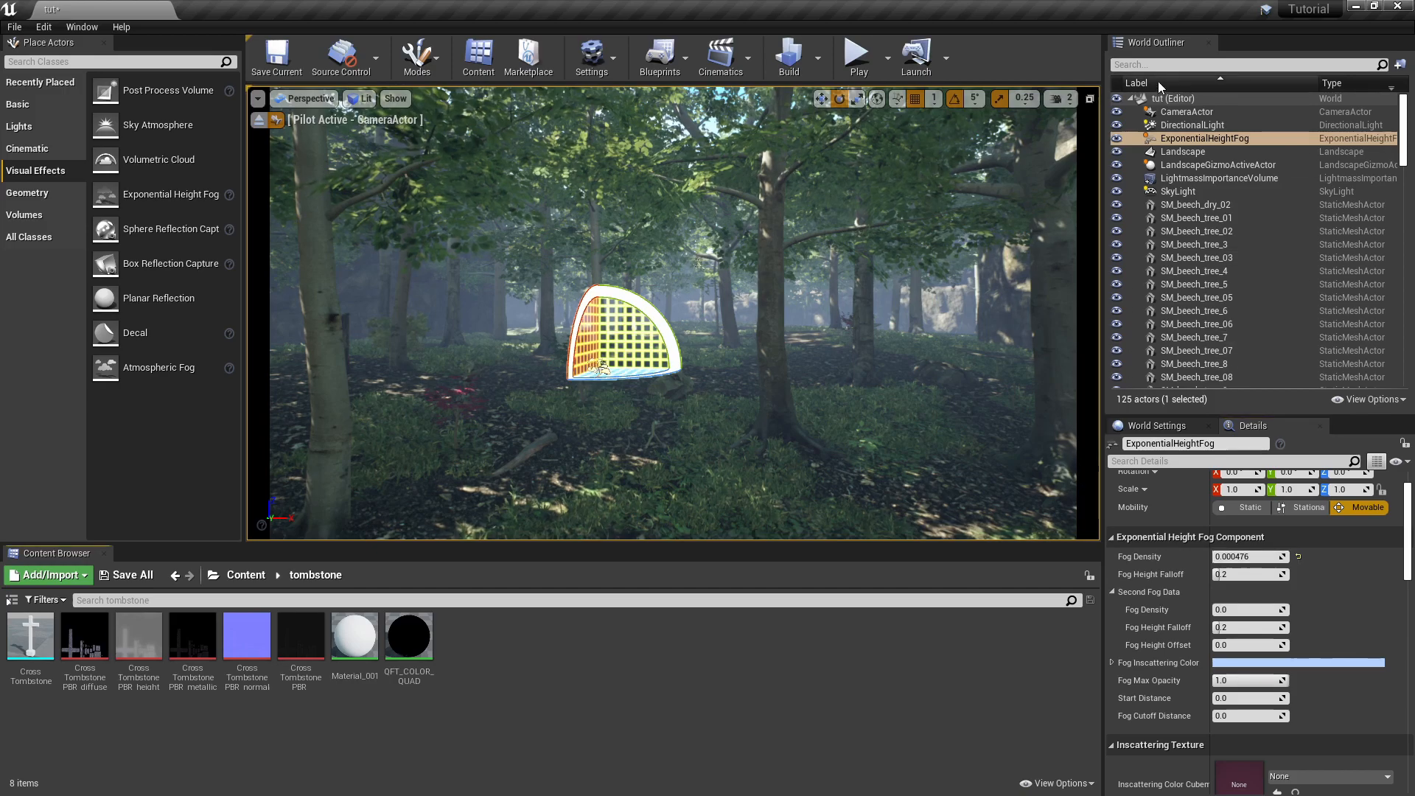
# Step: Inspect the CameraActor's exposure settings, then reselect the ExponentialHeightFog actor
pyautogui.click(1188, 111)
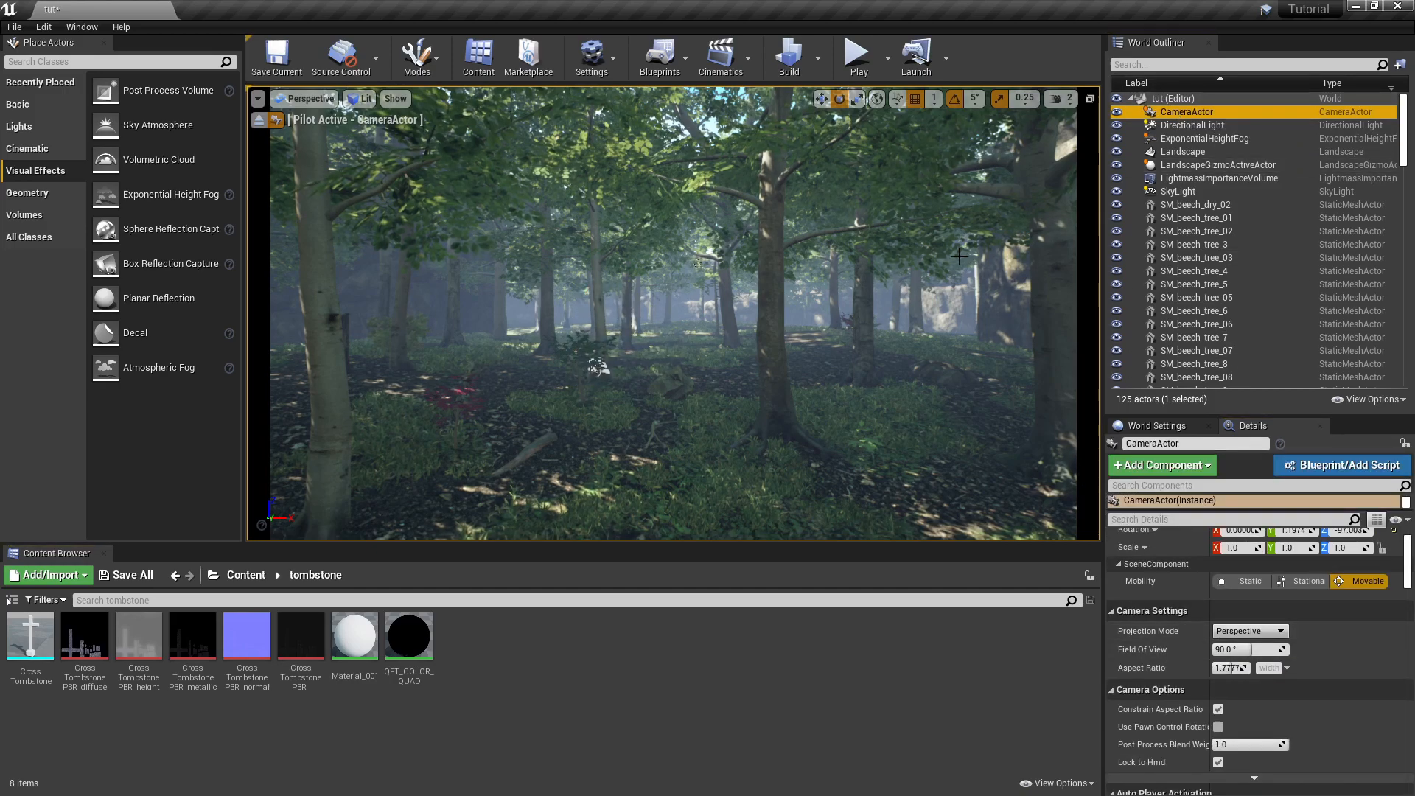
pyautogui.scroll(-3)
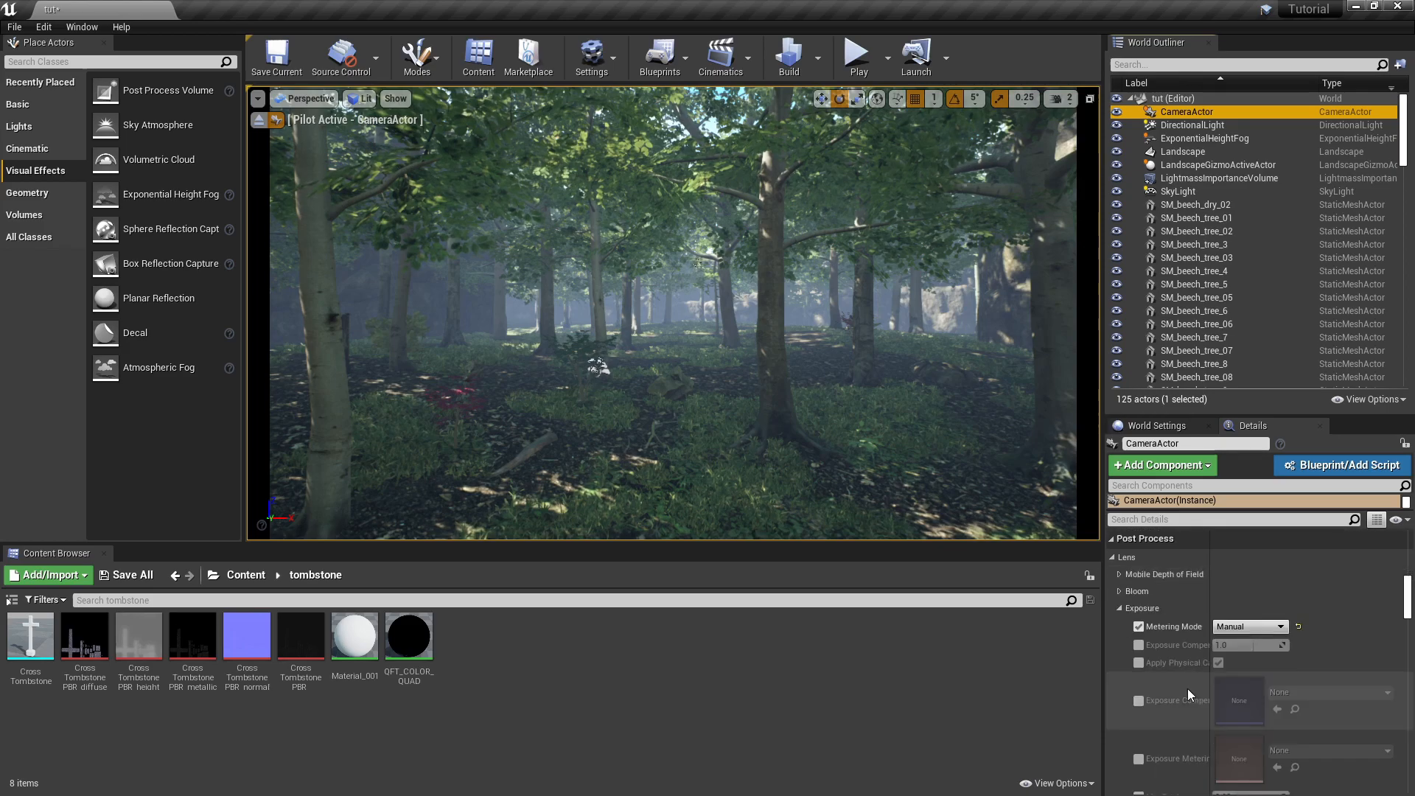
pyautogui.click(1205, 138)
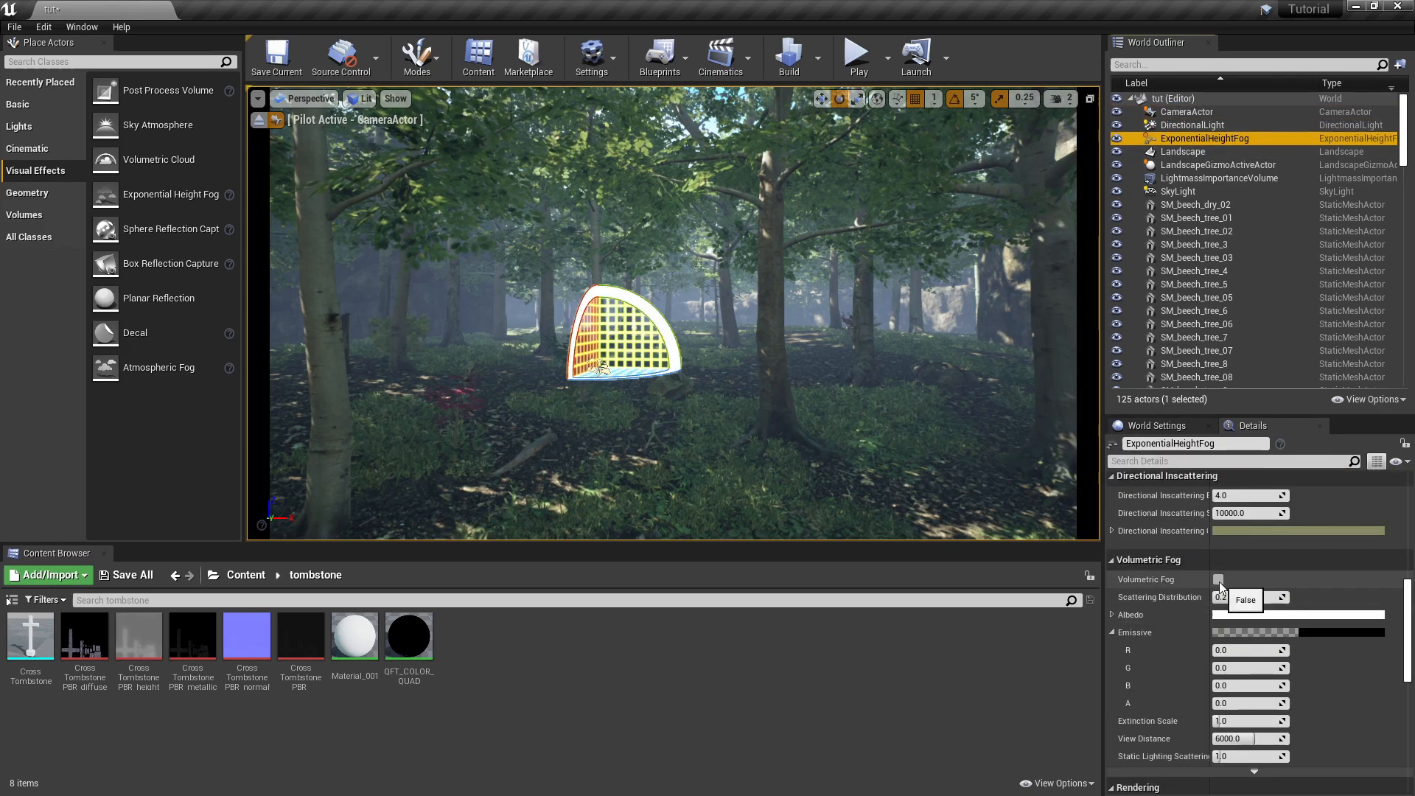
# Step: Set Fog Height Falloff 2.0 on the main layer and on a second fog layer of density 0.001905
pyautogui.click(1217, 578)
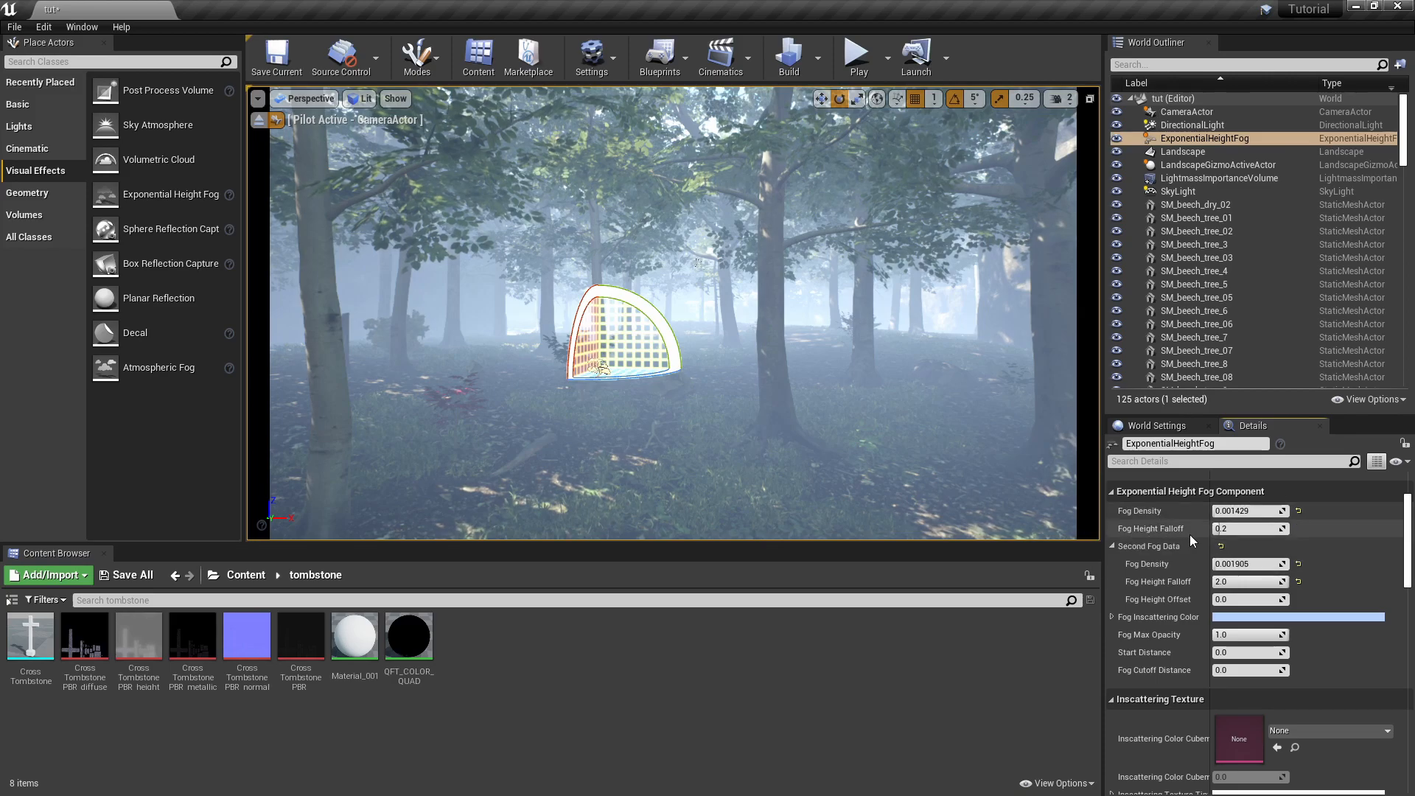
pyautogui.write('2.0')
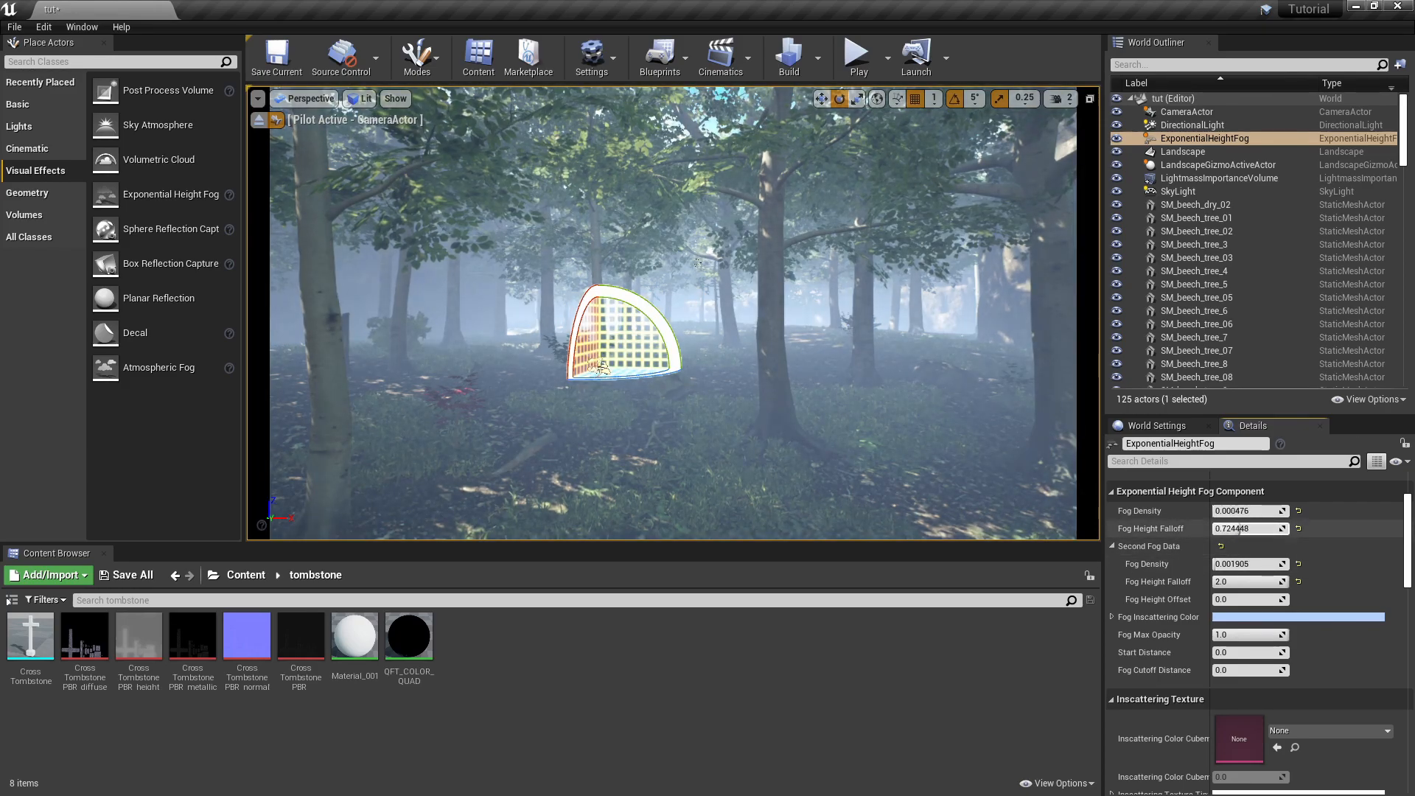
pyautogui.write('2.0')
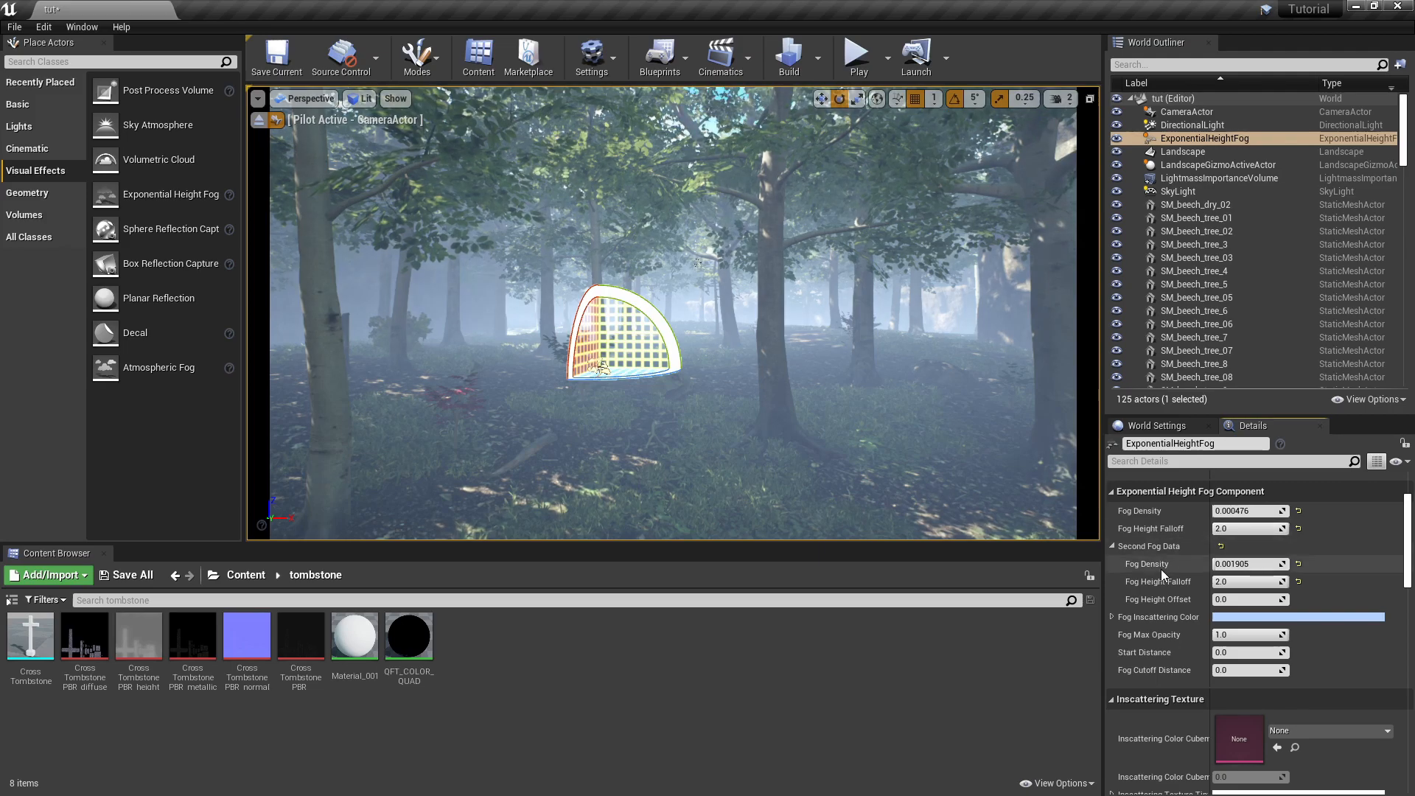
pyautogui.moveTo(1184, 527)
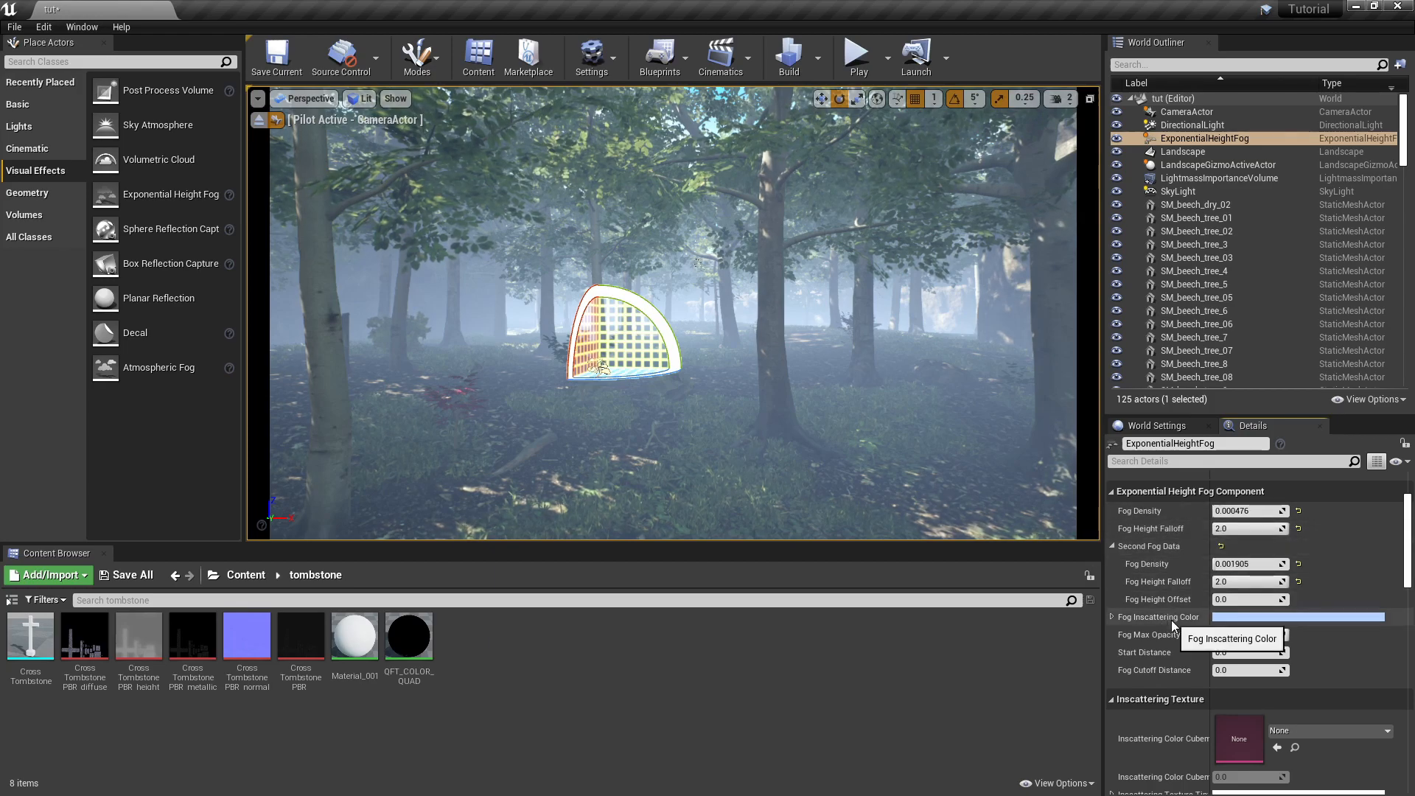
# Step: Change the fog inscattering colour to a pale light blue-white and confirm it
pyautogui.scroll(-3)
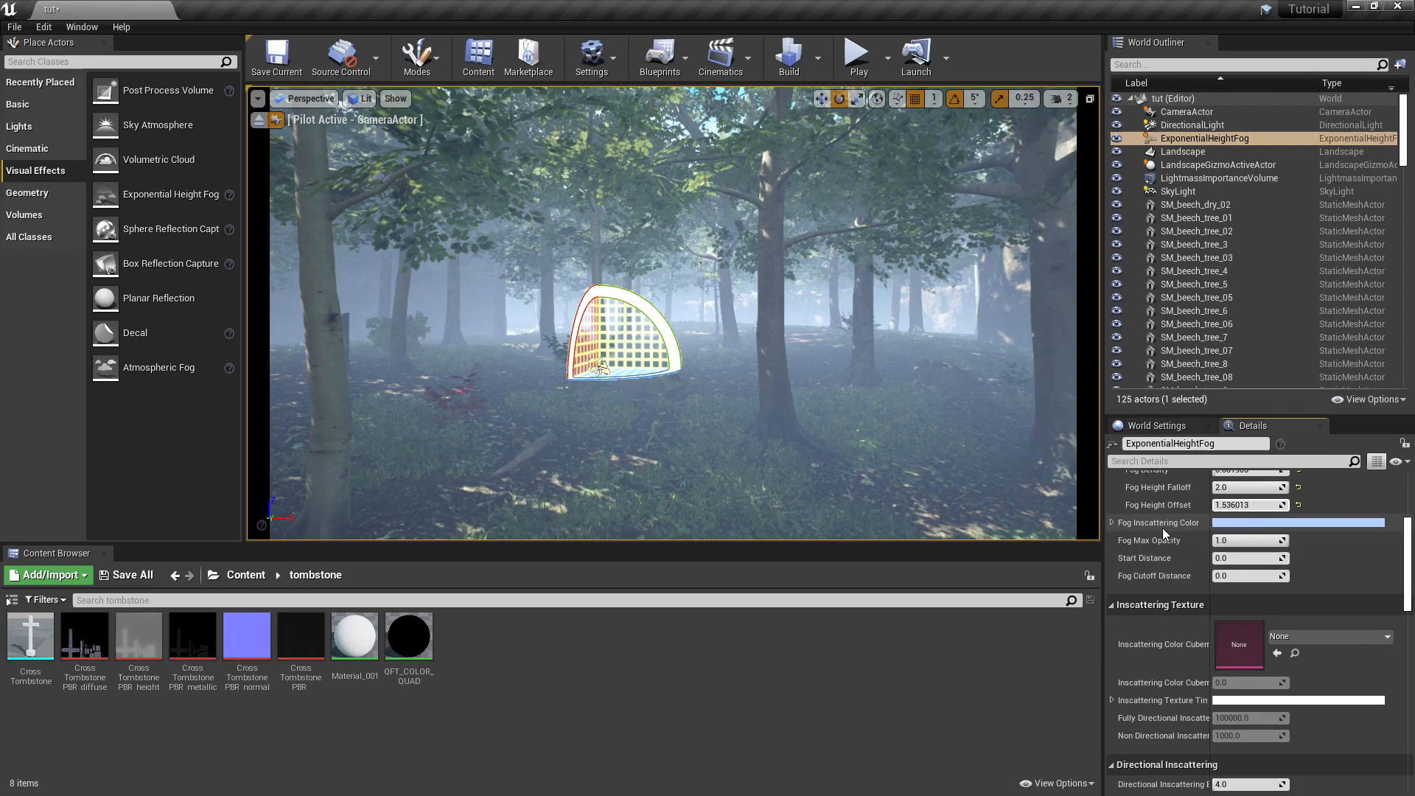
pyautogui.click(1300, 522)
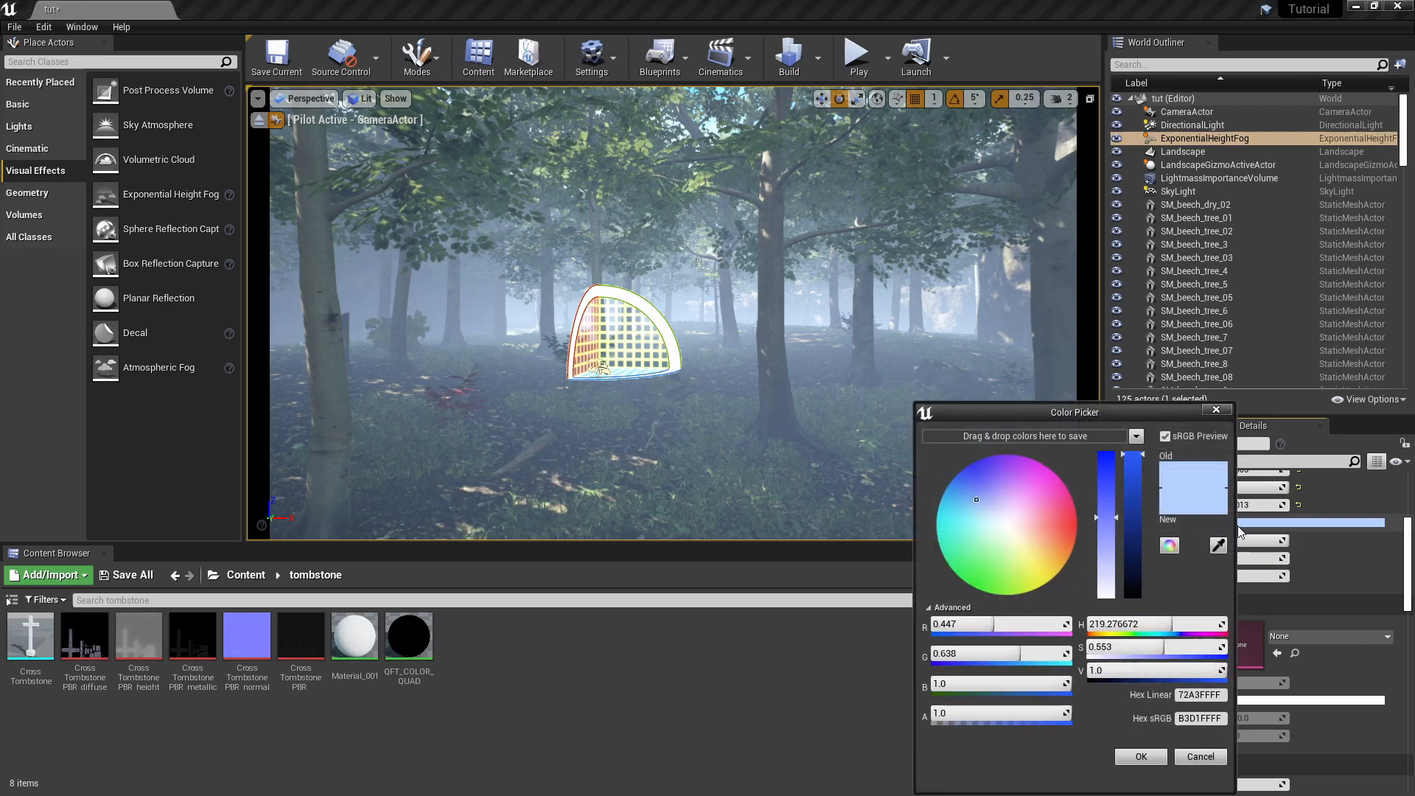
pyautogui.click(1004, 524)
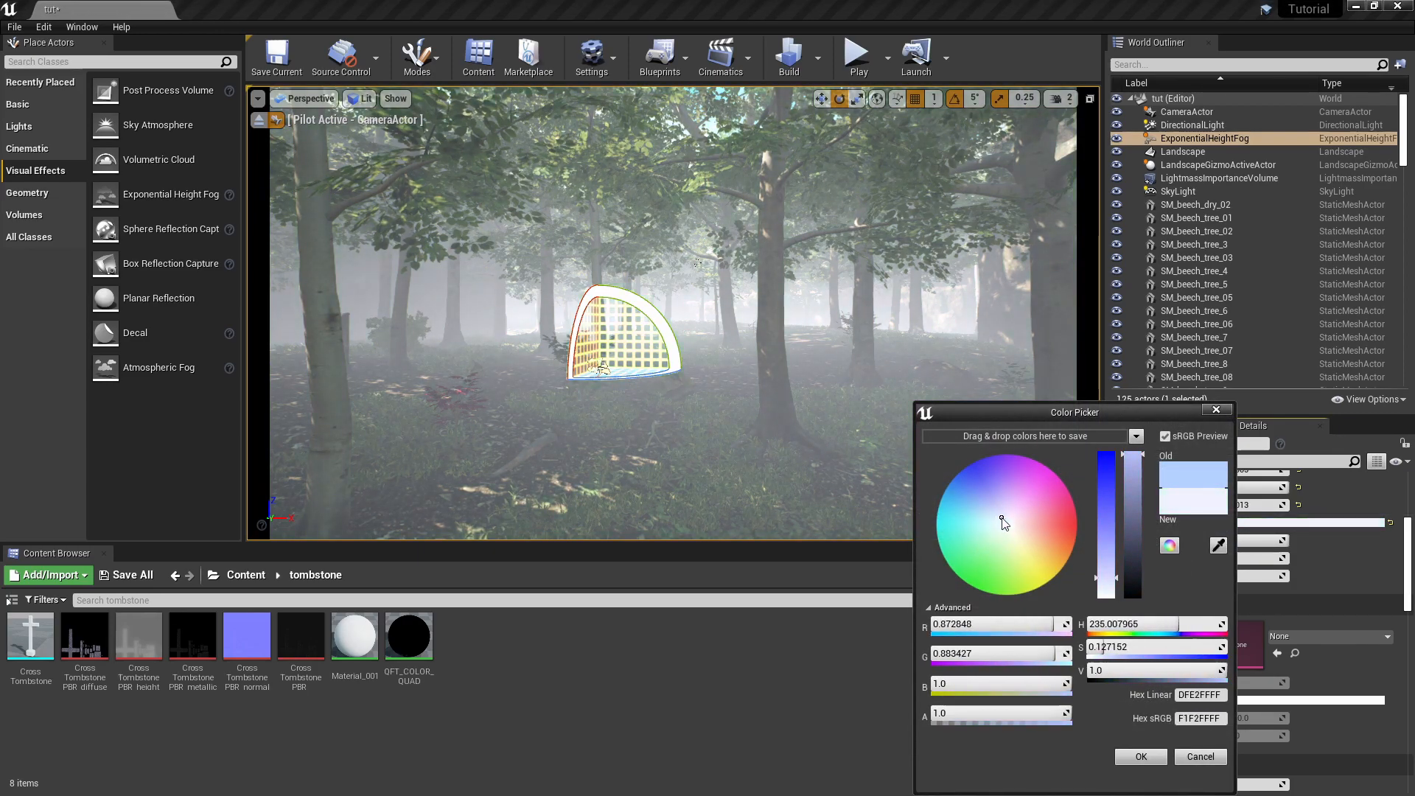
pyautogui.click(998, 520)
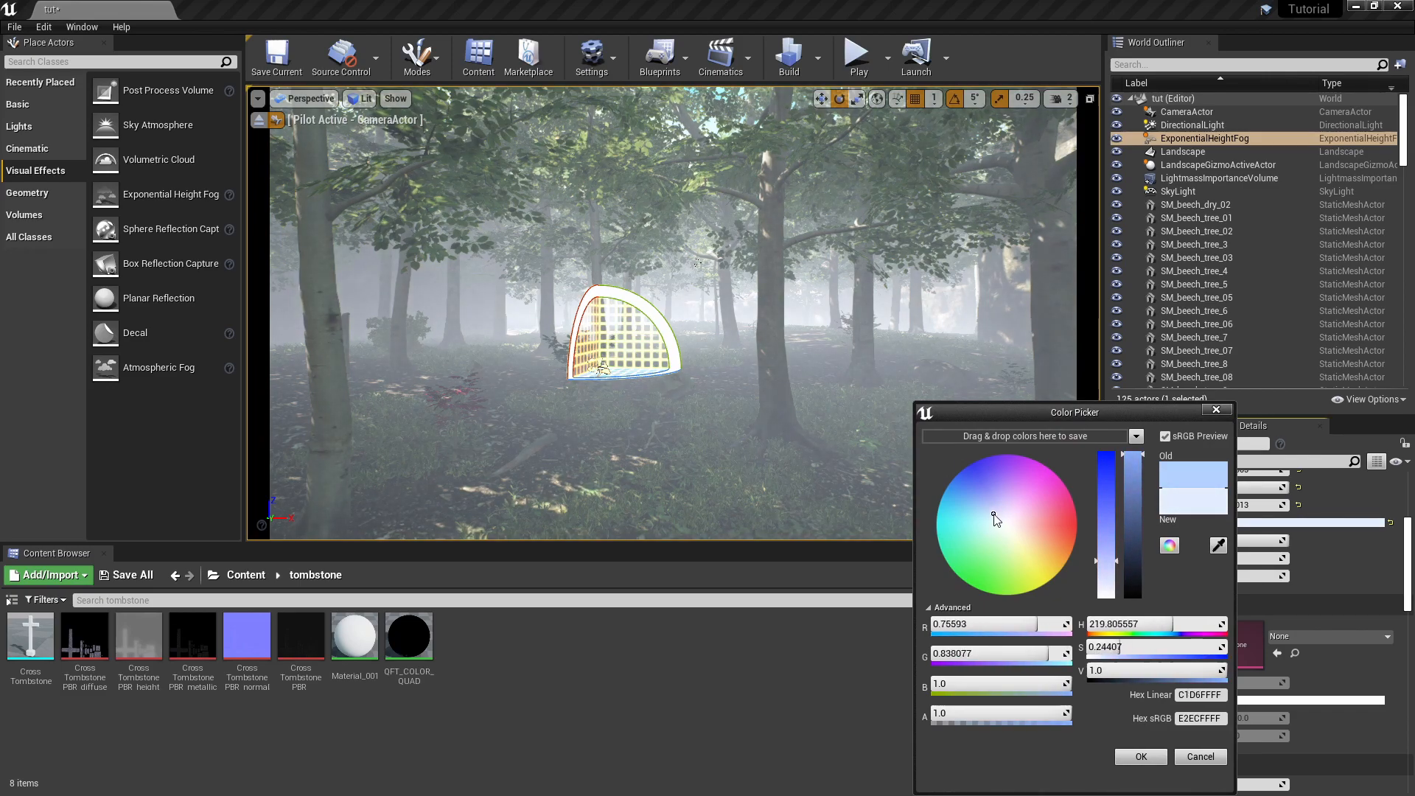
pyautogui.click(1140, 756)
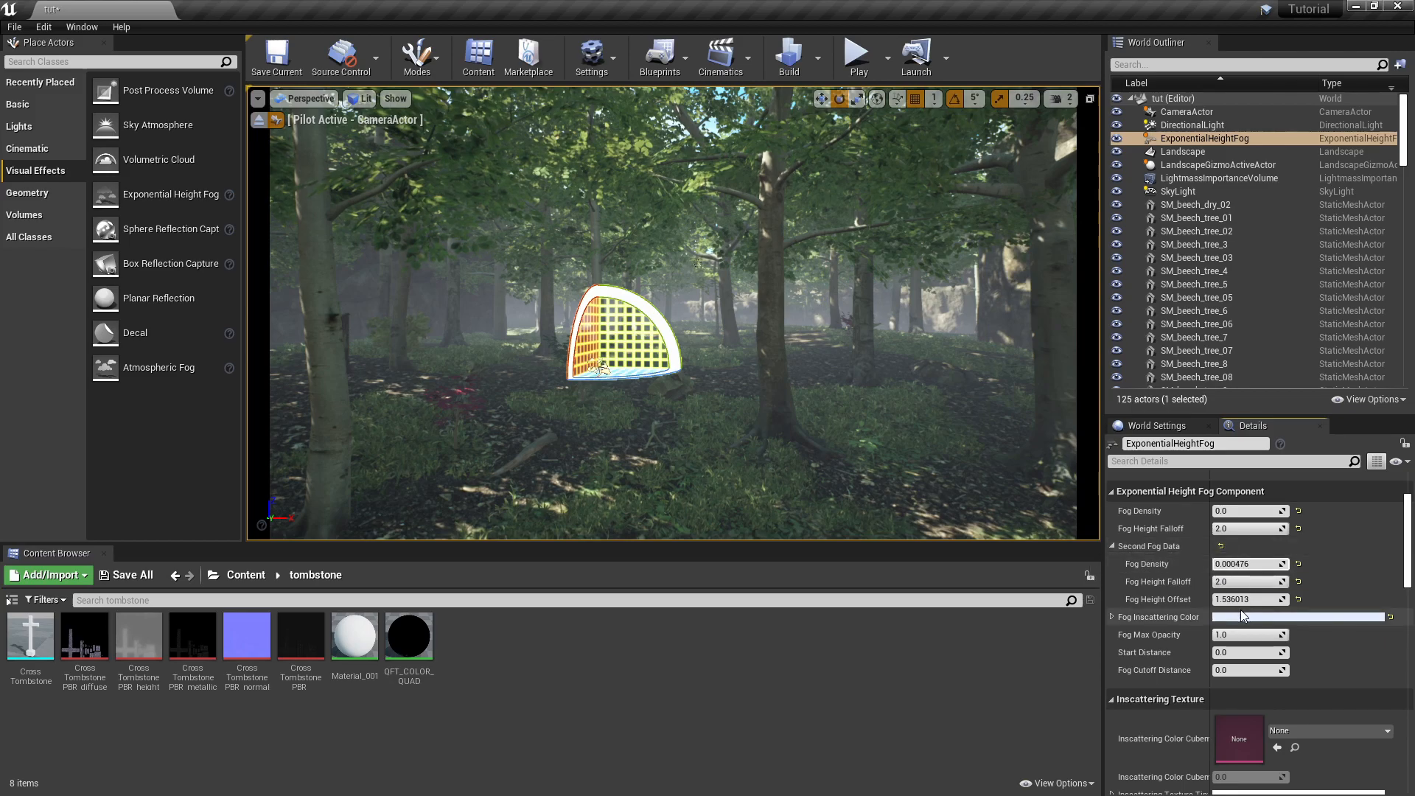
pyautogui.click(1297, 616)
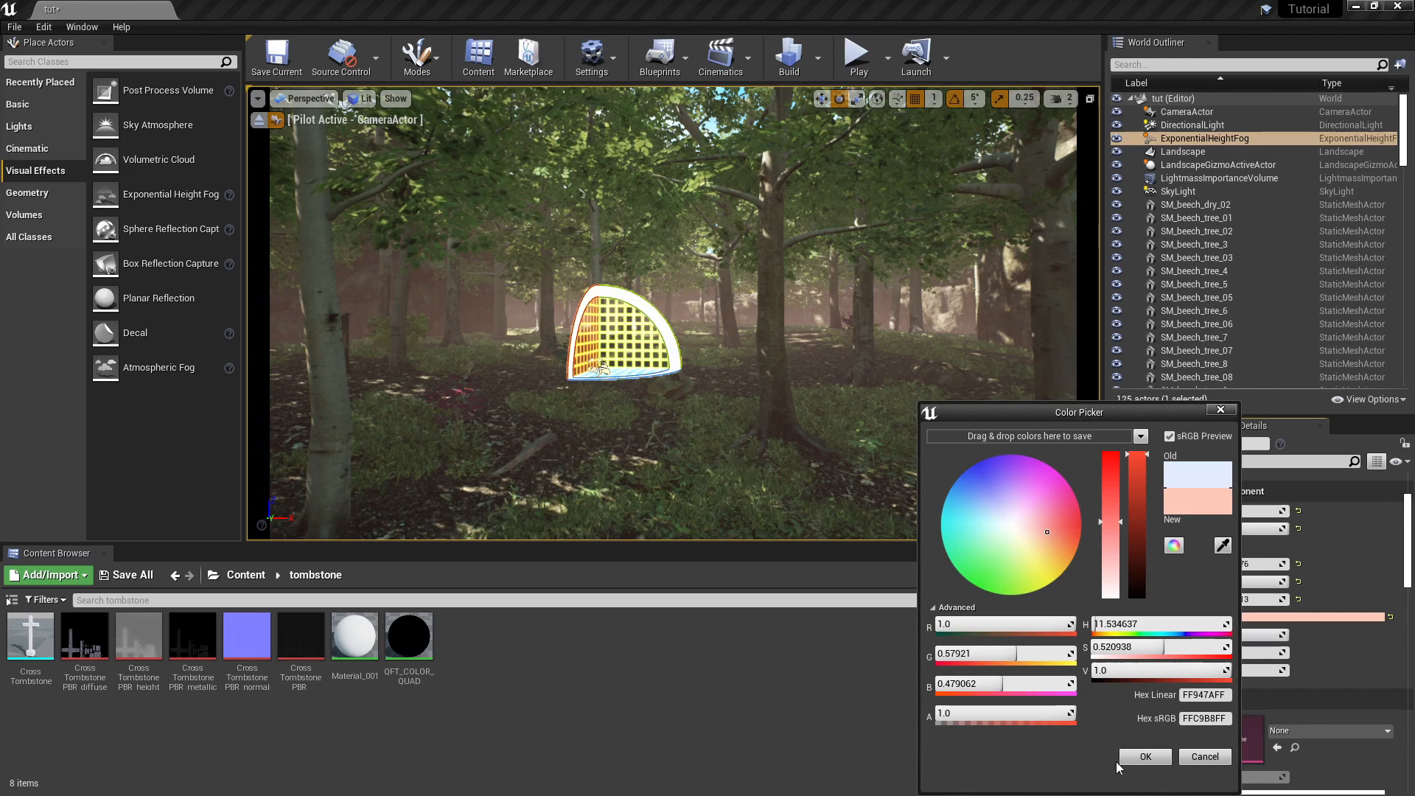
pyautogui.click(1144, 756)
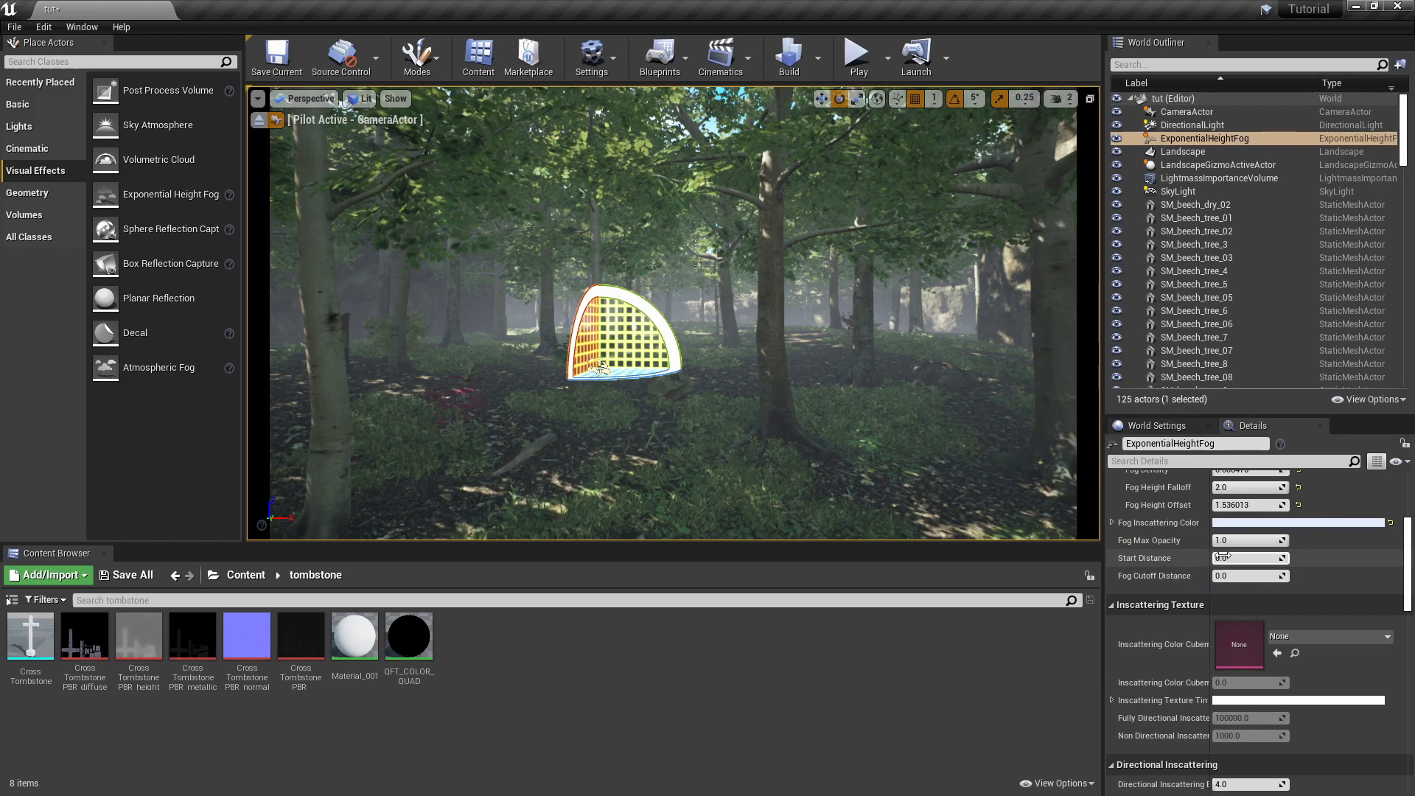
# Step: Set the fog start distance to about 1857 so haze clears near the camera
pyautogui.write('0.333333')
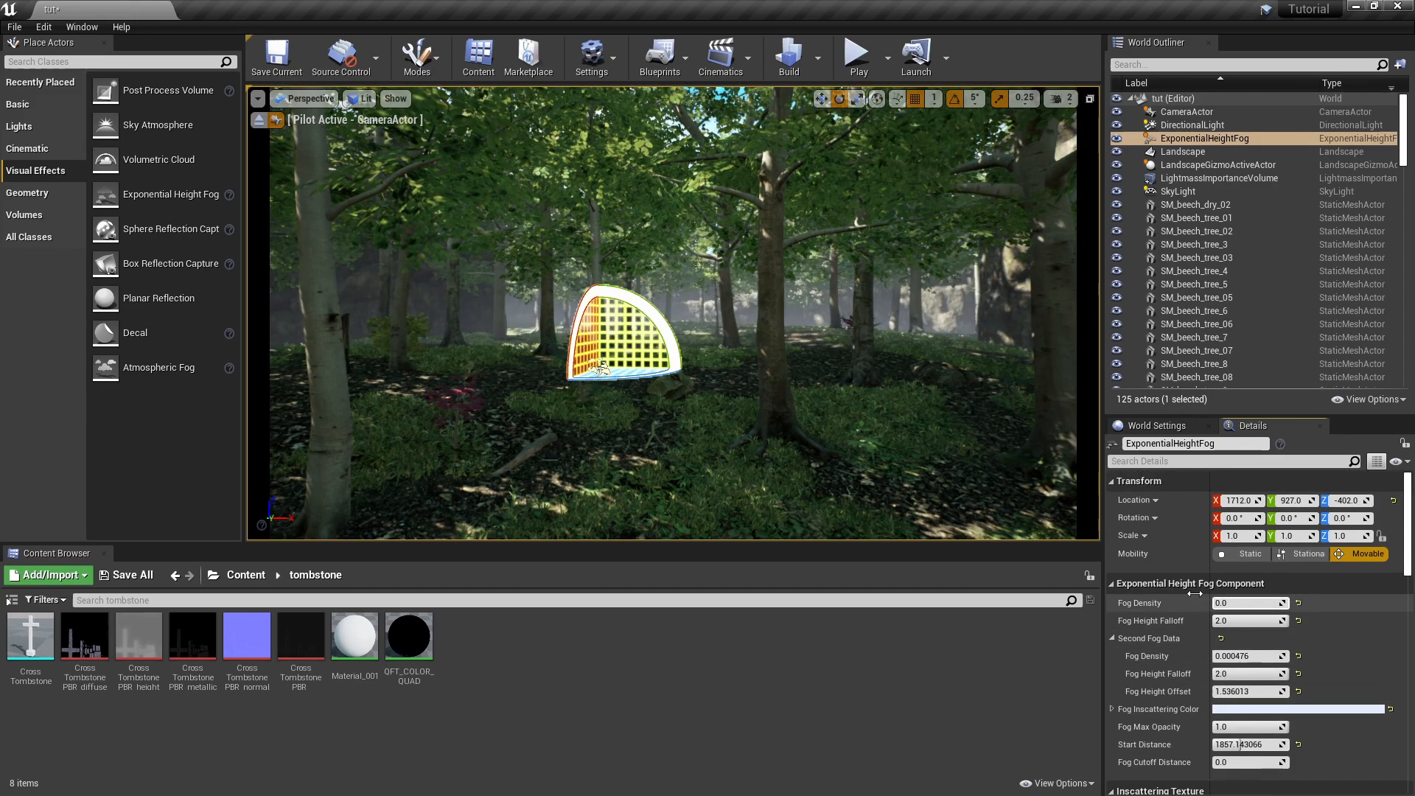
# Step: Enable Volumetric Fog on the height fog and raise the main fog density to thicken the mist
pyautogui.click(1250, 690)
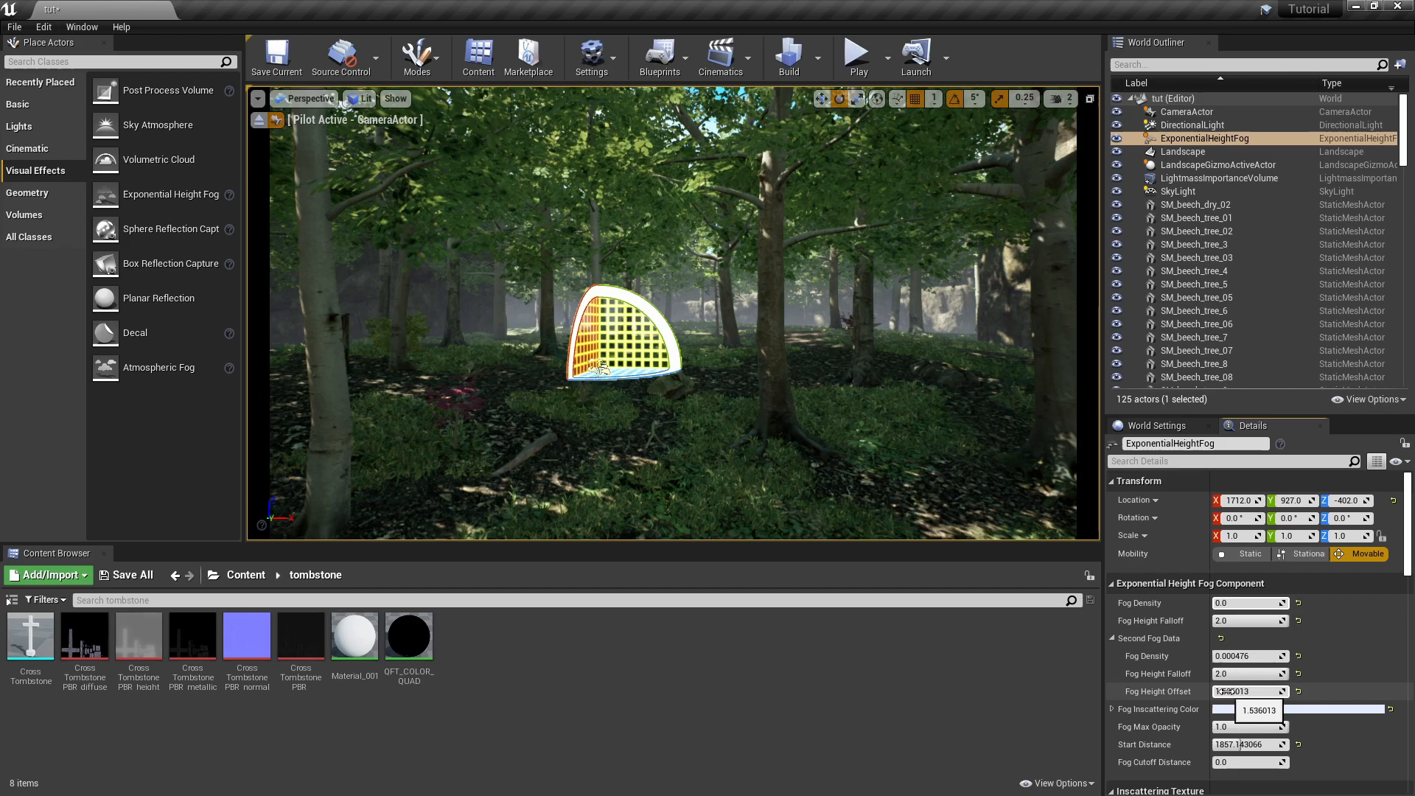
pyautogui.scroll(-3)
pyautogui.write('100000')
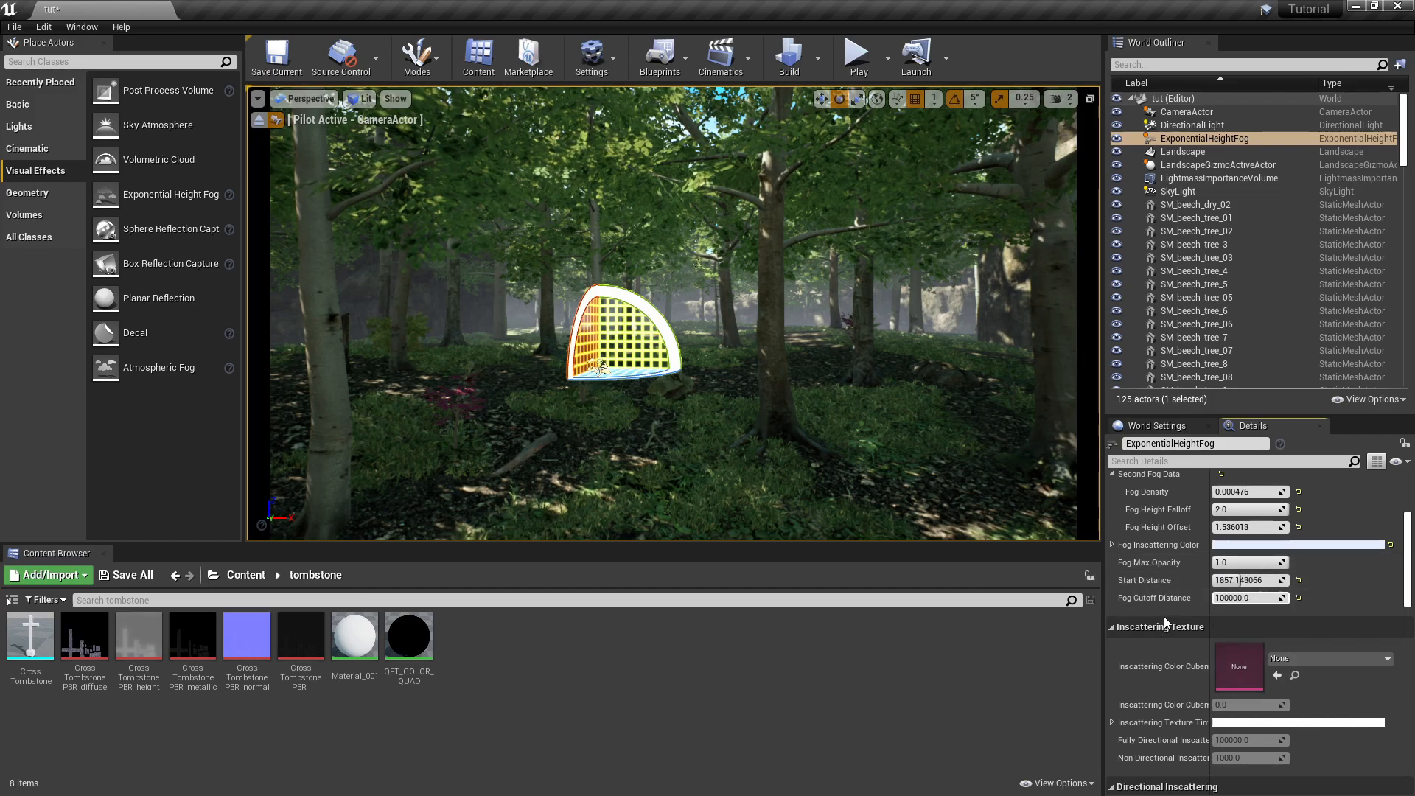
pyautogui.scroll(-3)
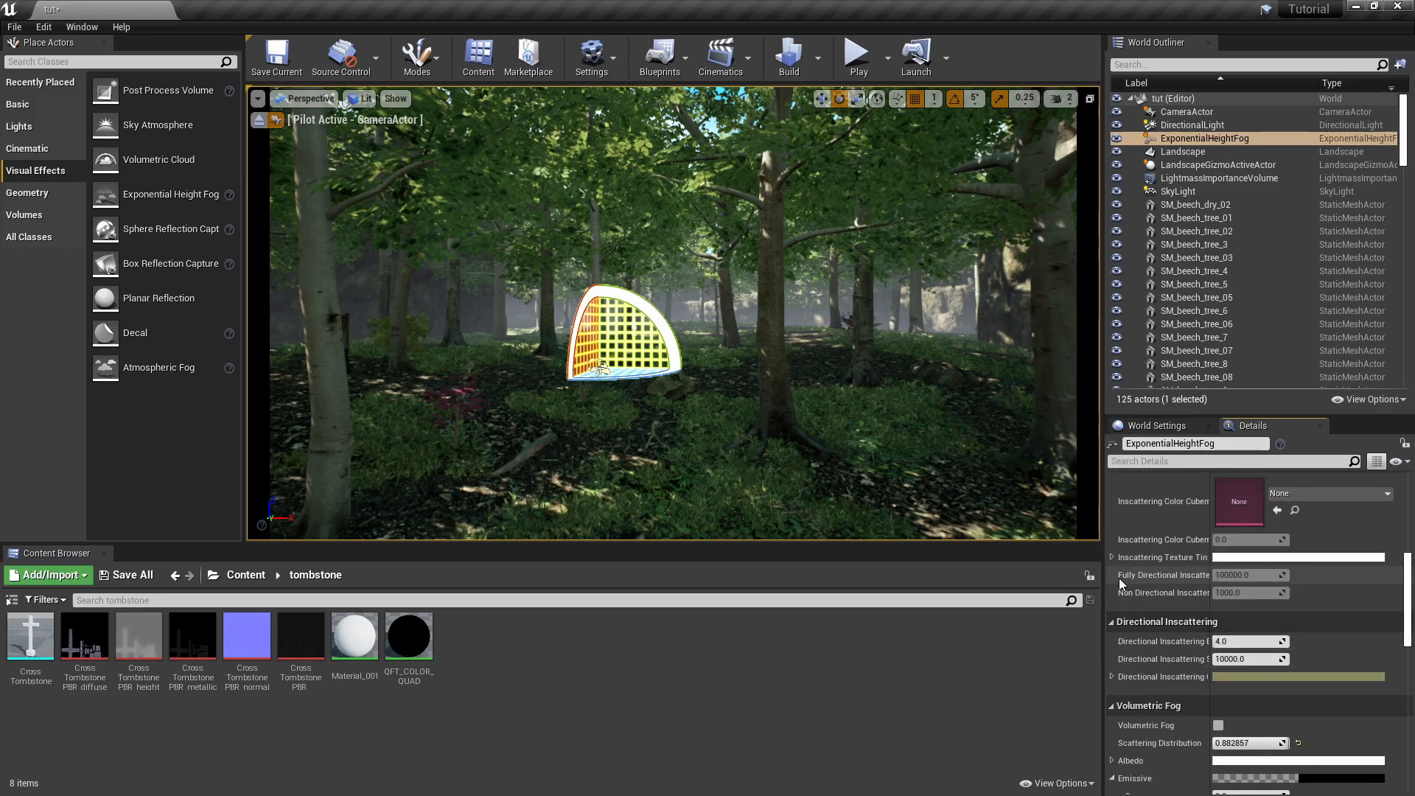
pyautogui.scroll(3)
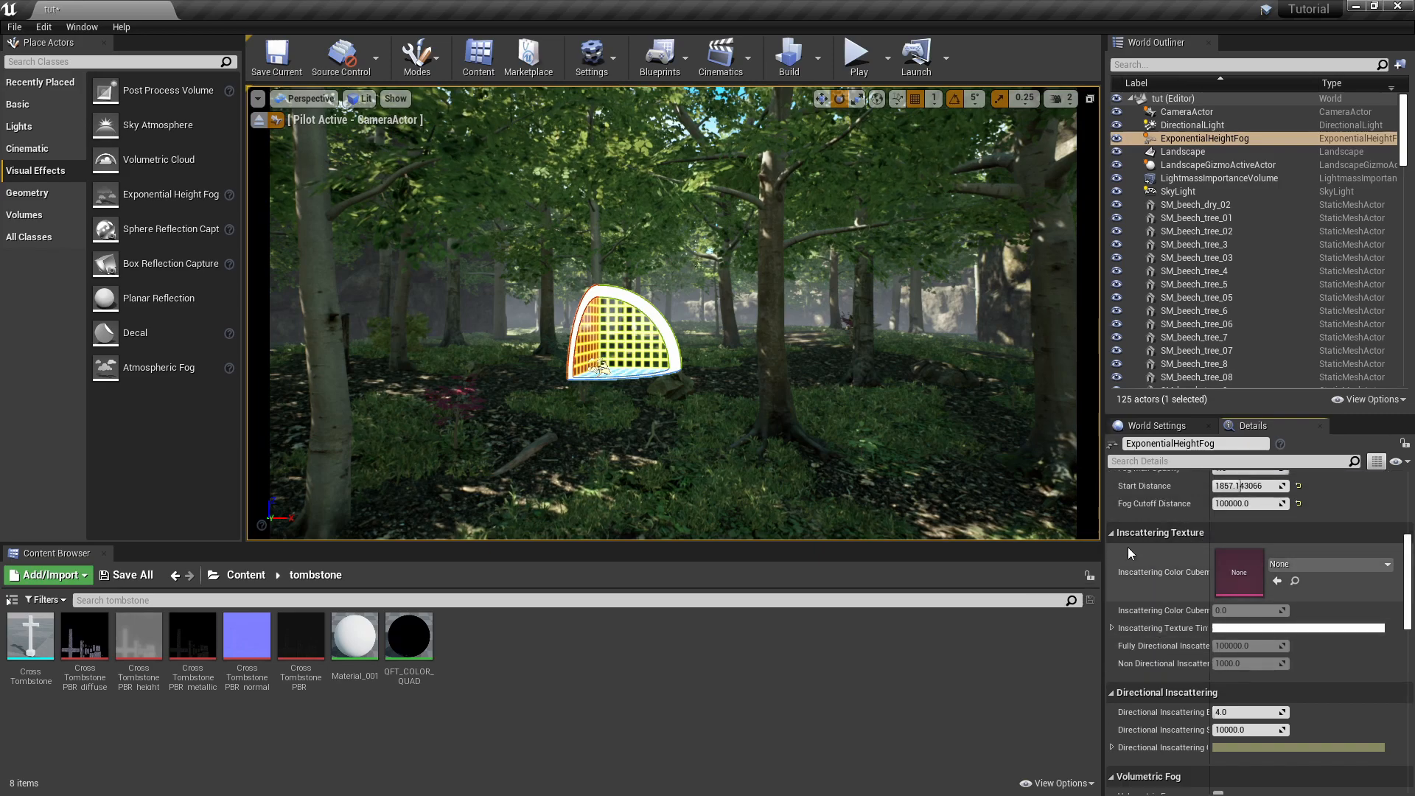
pyautogui.moveTo(1262, 547)
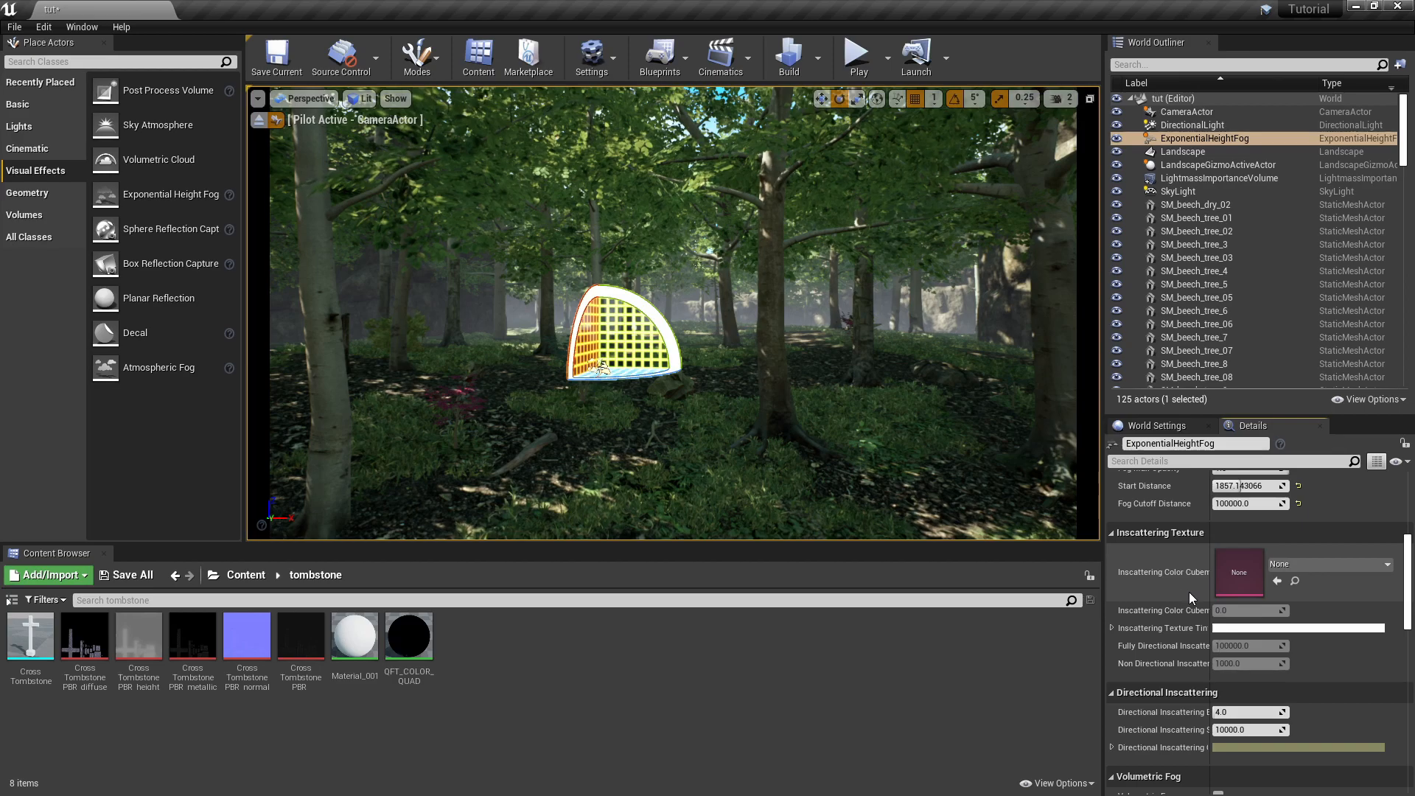
pyautogui.moveTo(1067, 645)
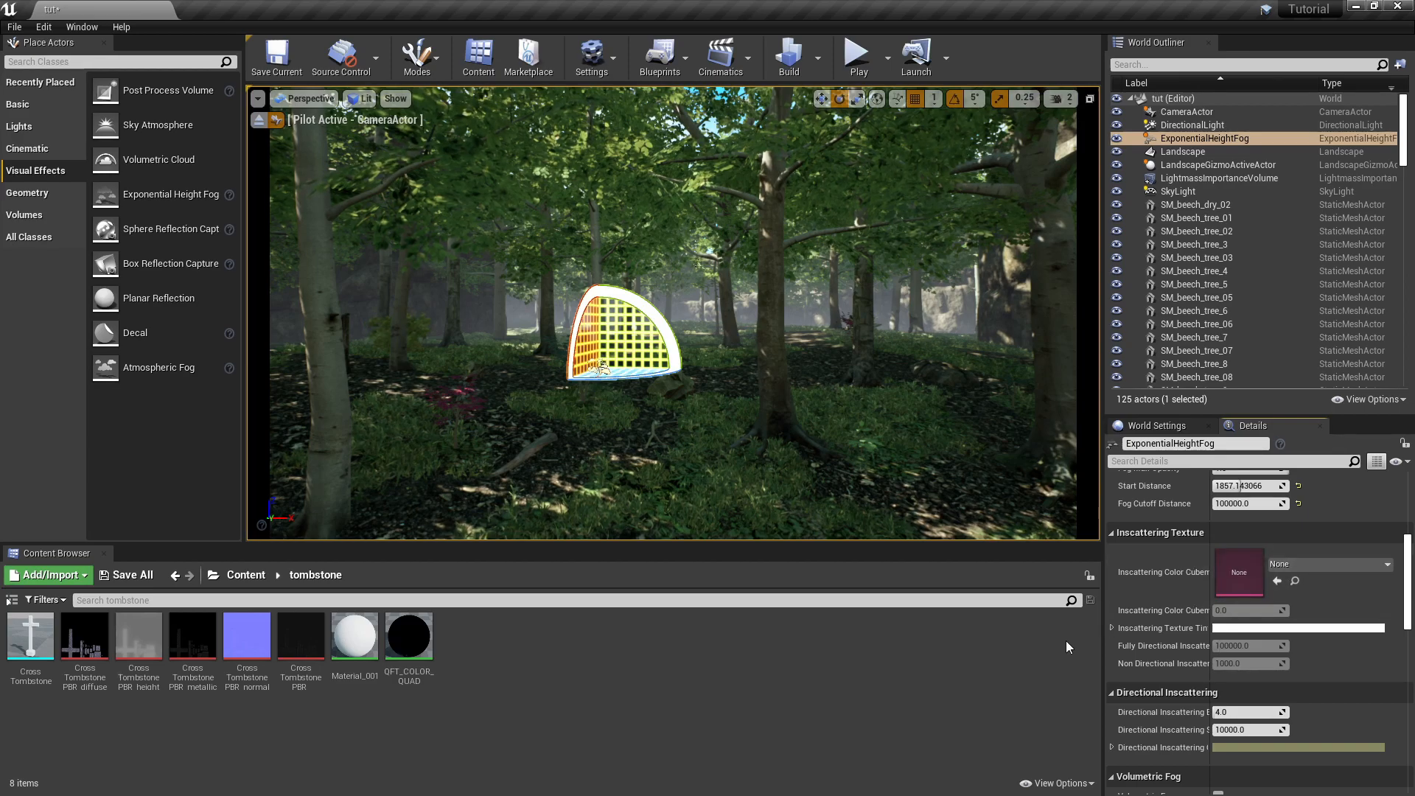
pyautogui.scroll(-3)
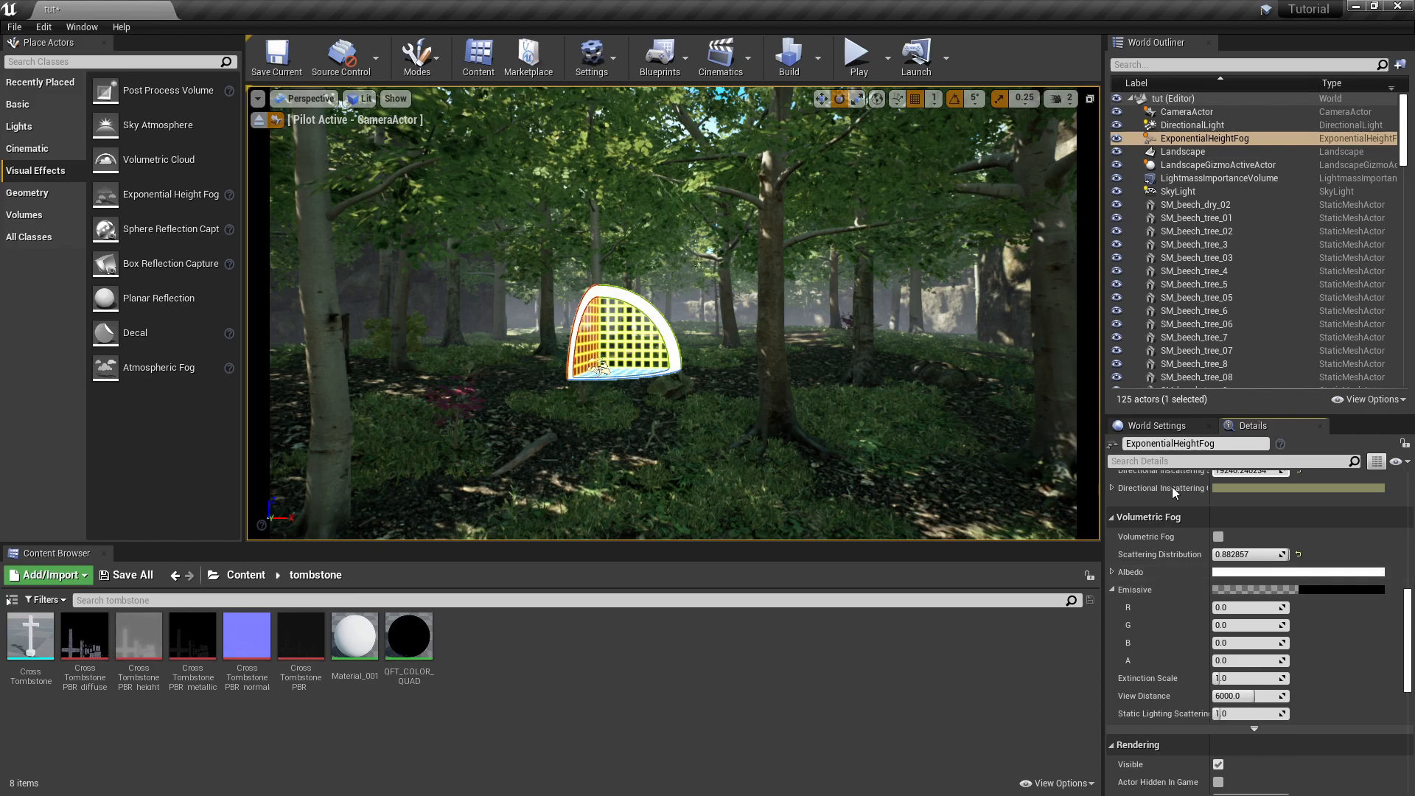
pyautogui.scroll(3)
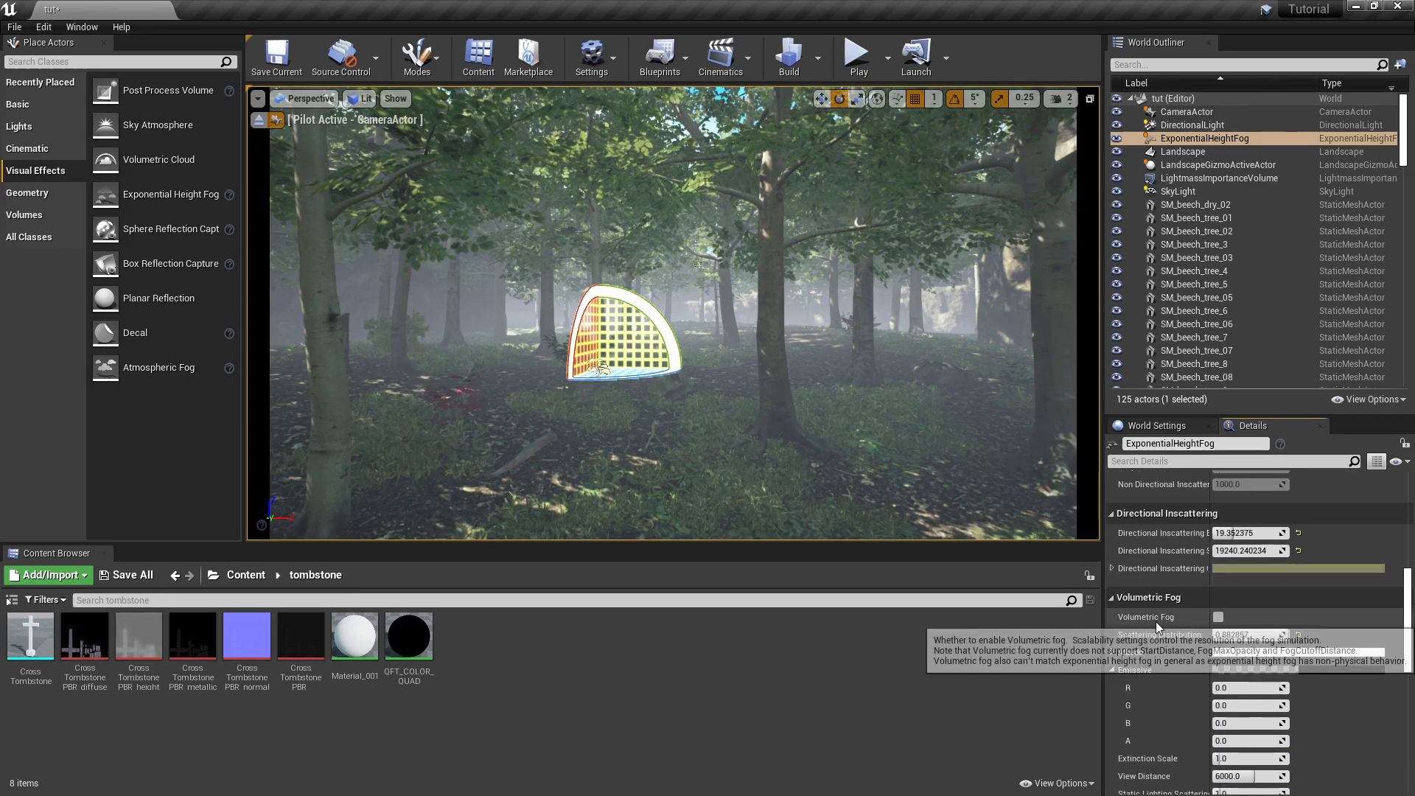
pyautogui.click(1218, 617)
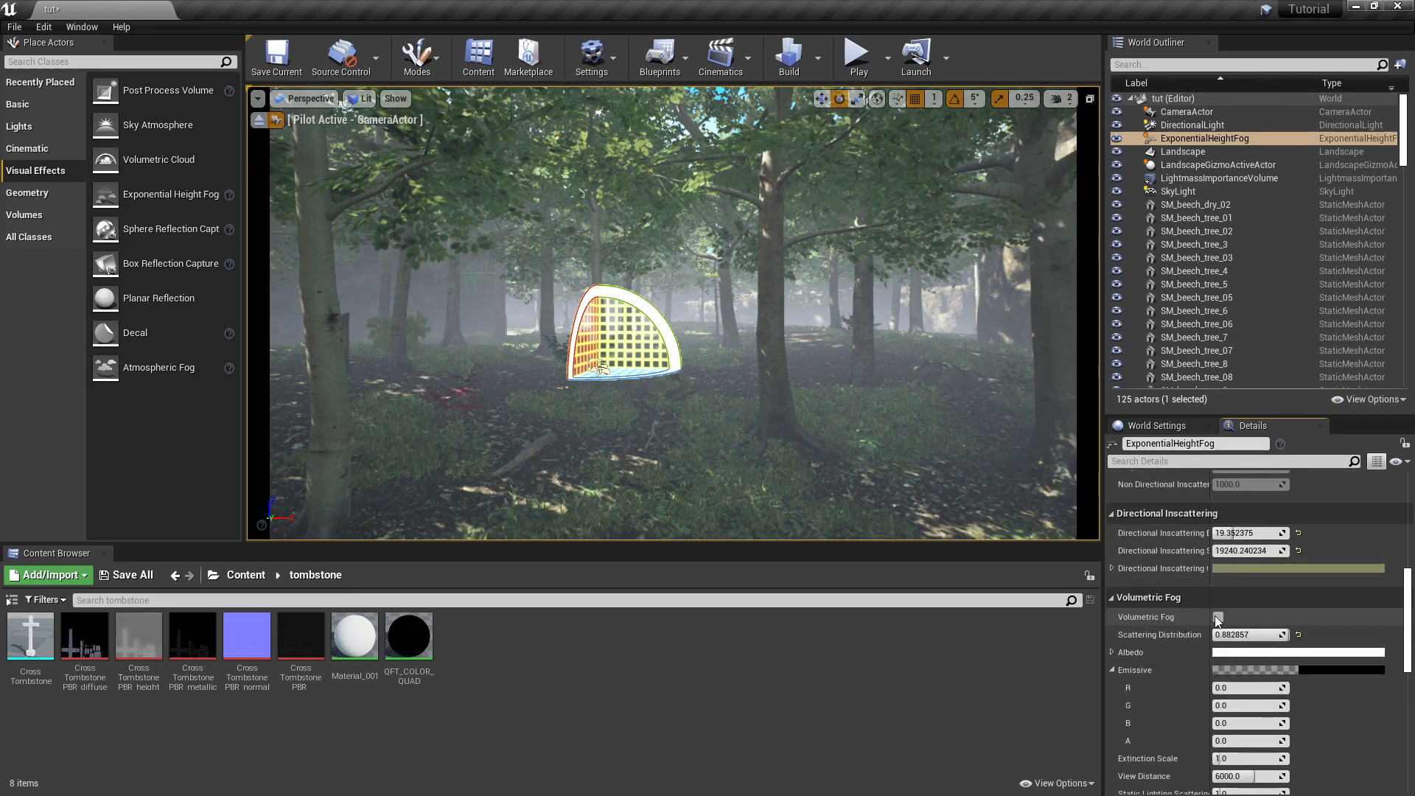
pyautogui.click(1218, 616)
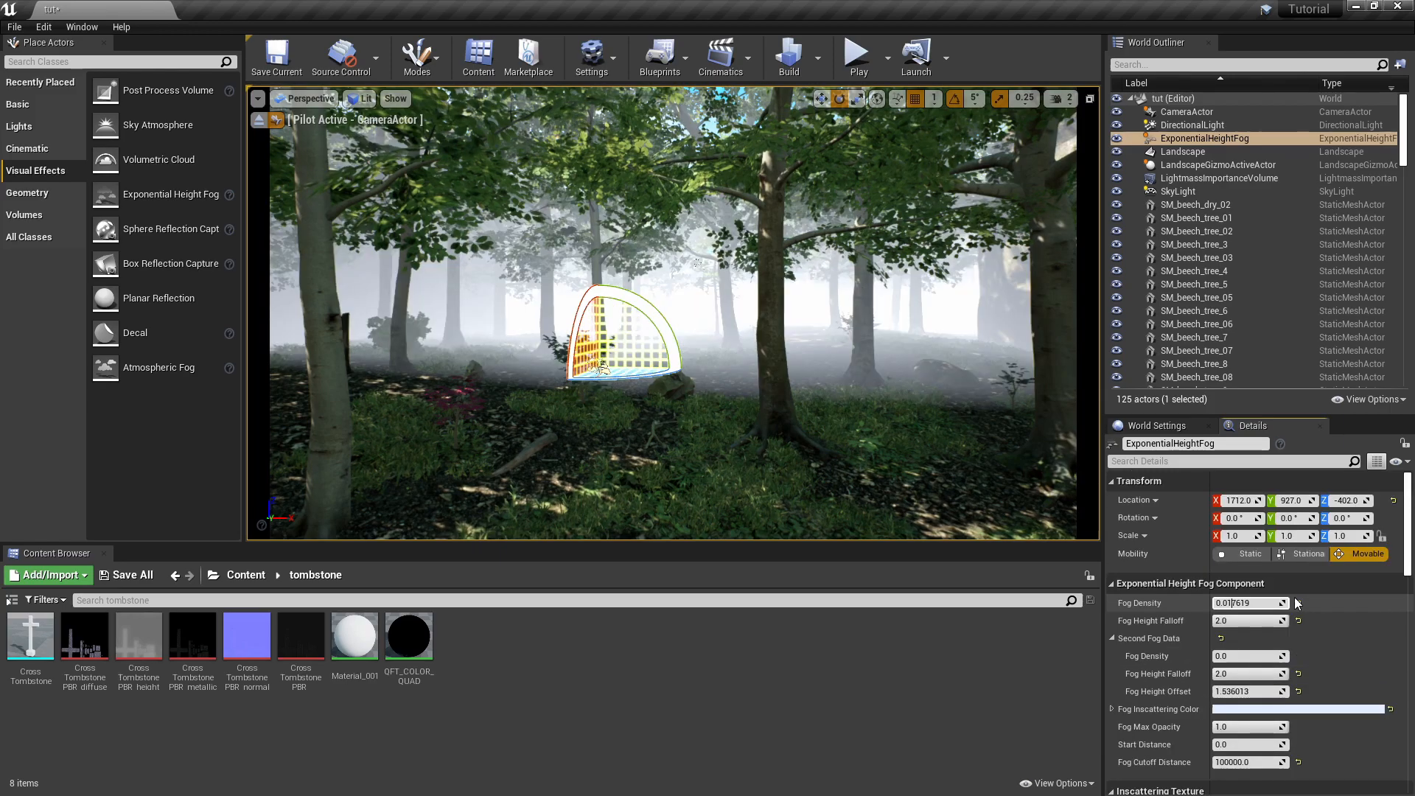
# Step: Set volumetric extinction scale 10 and view distance ~3657, then lower fog density to ~0.001429
pyautogui.scroll(-3)
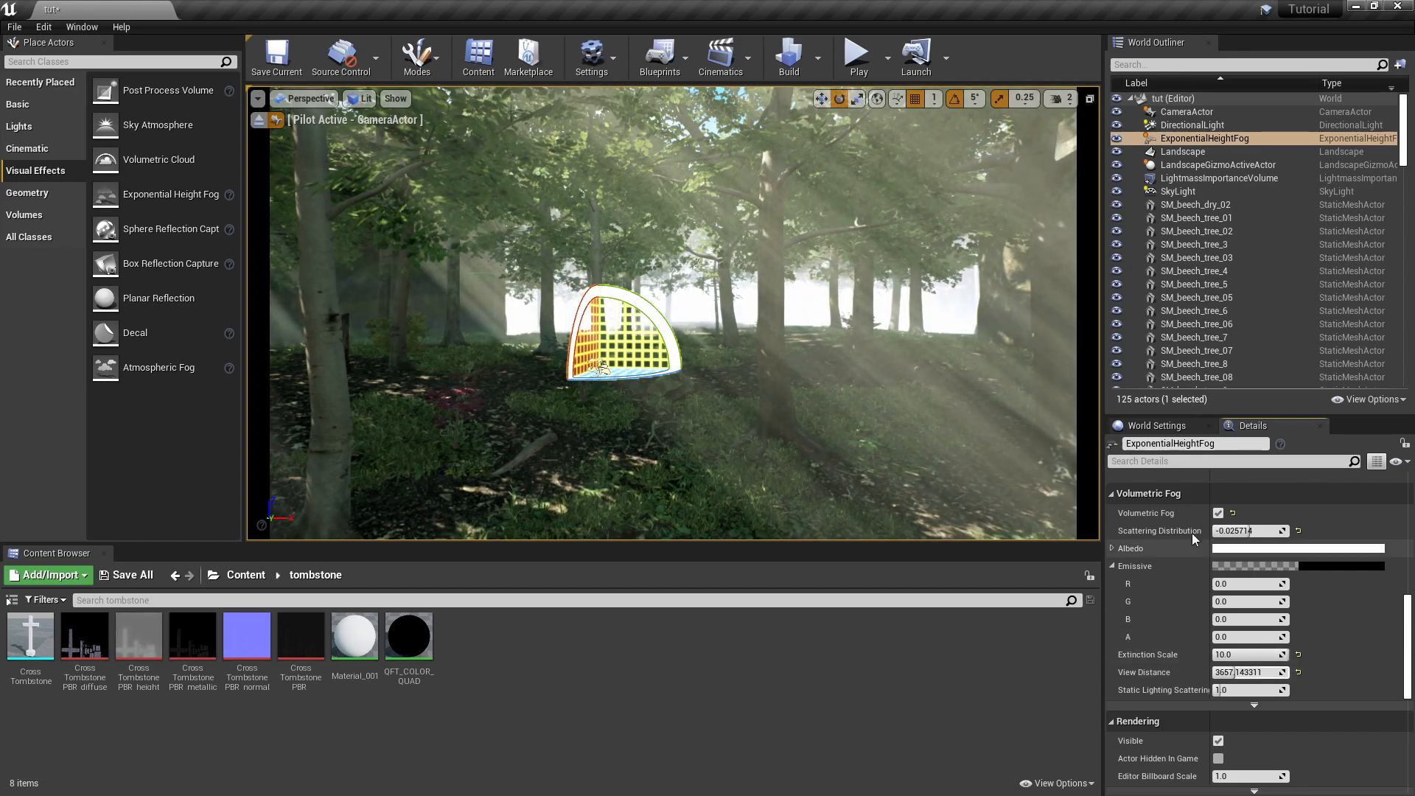
pyautogui.scroll(3)
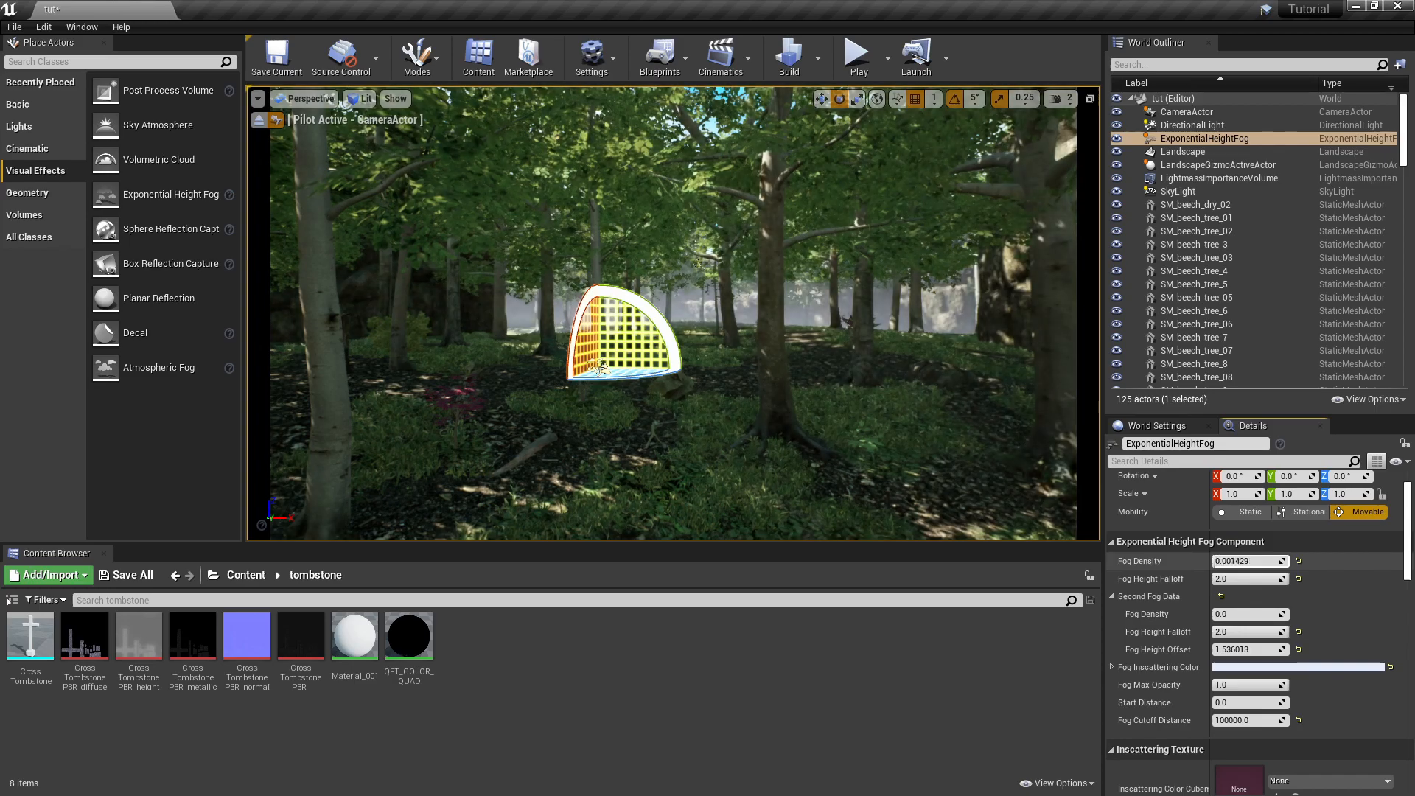
# Step: Give the DirectionalLight volumetric scattering intensity 4, then retune fog density, max opacity and offset
pyautogui.click(1192, 124)
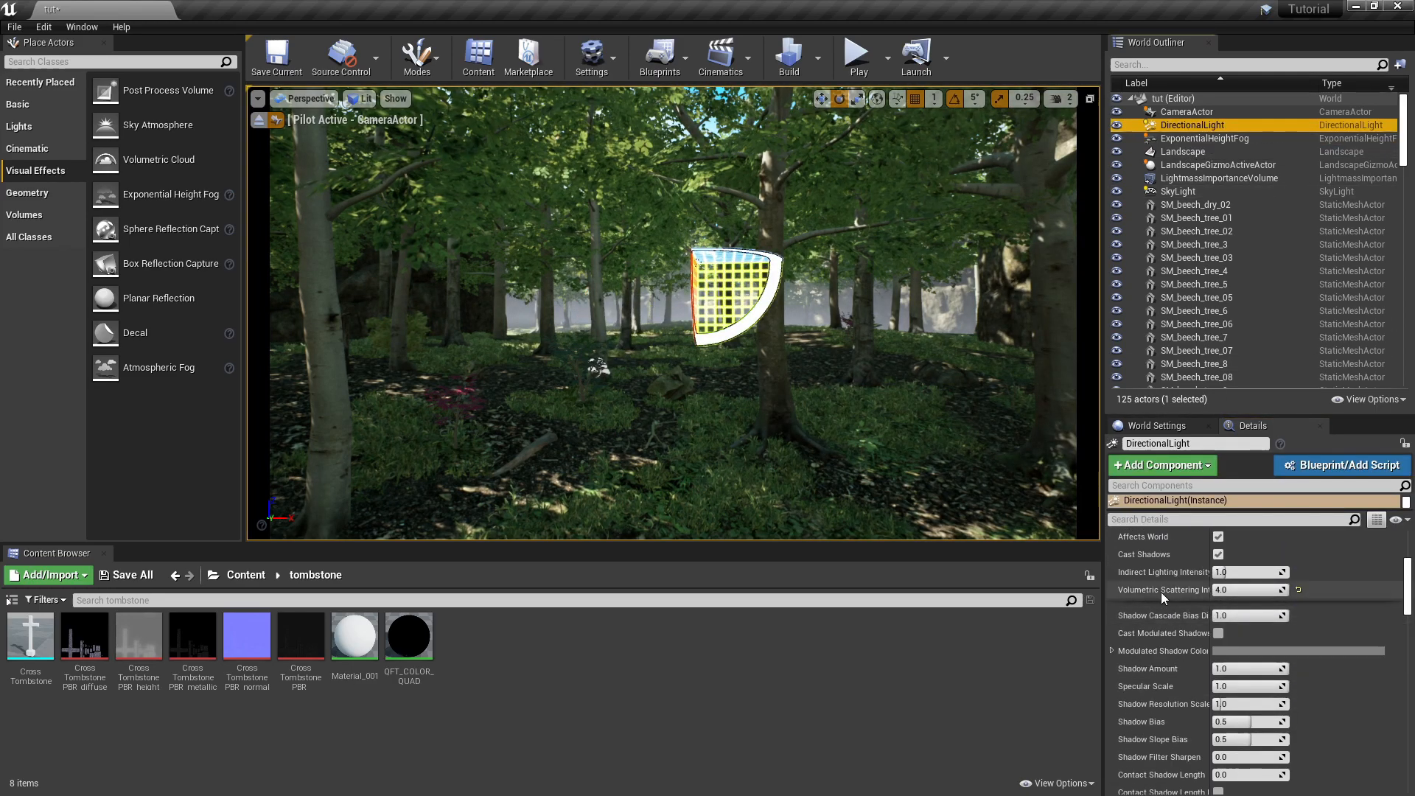
pyautogui.click(1206, 138)
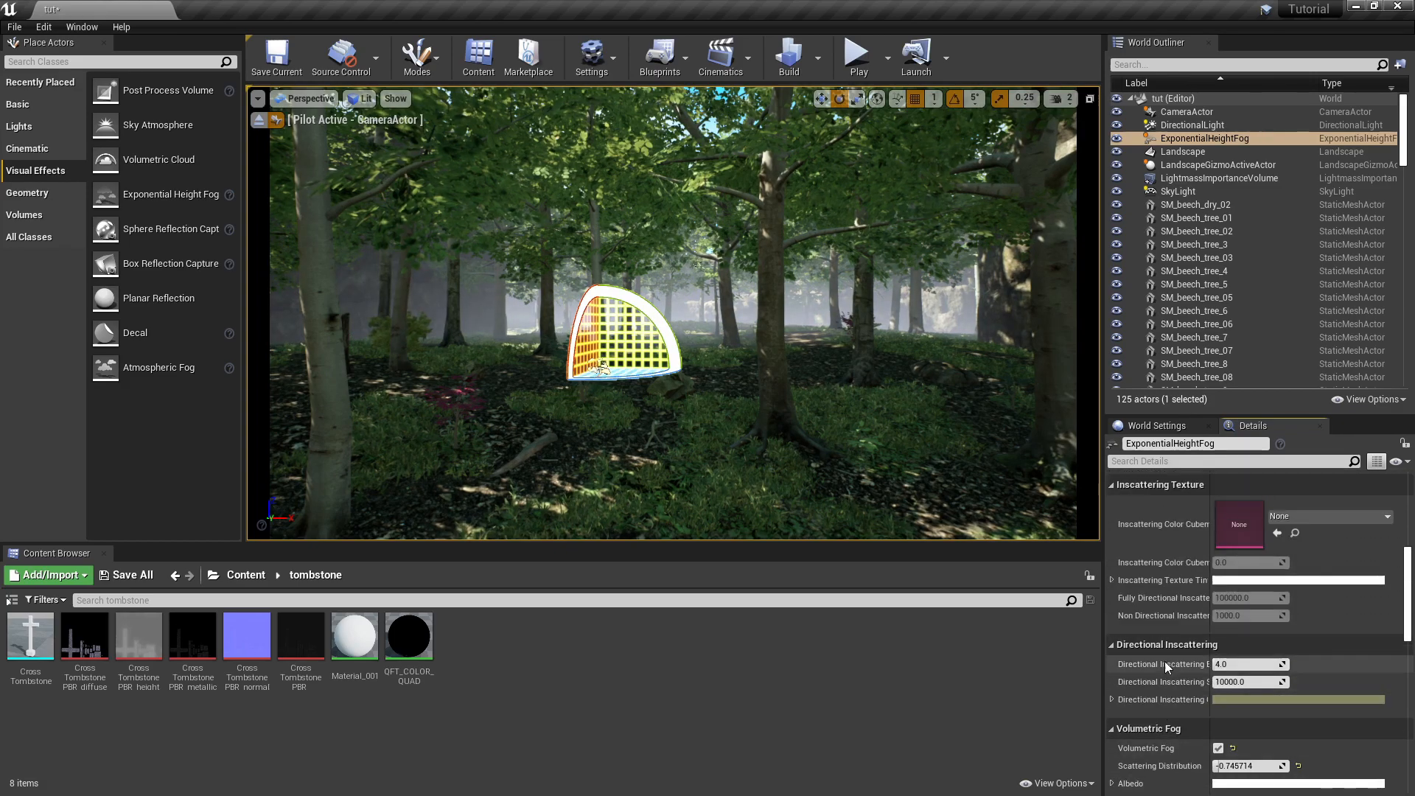
pyautogui.scroll(-3)
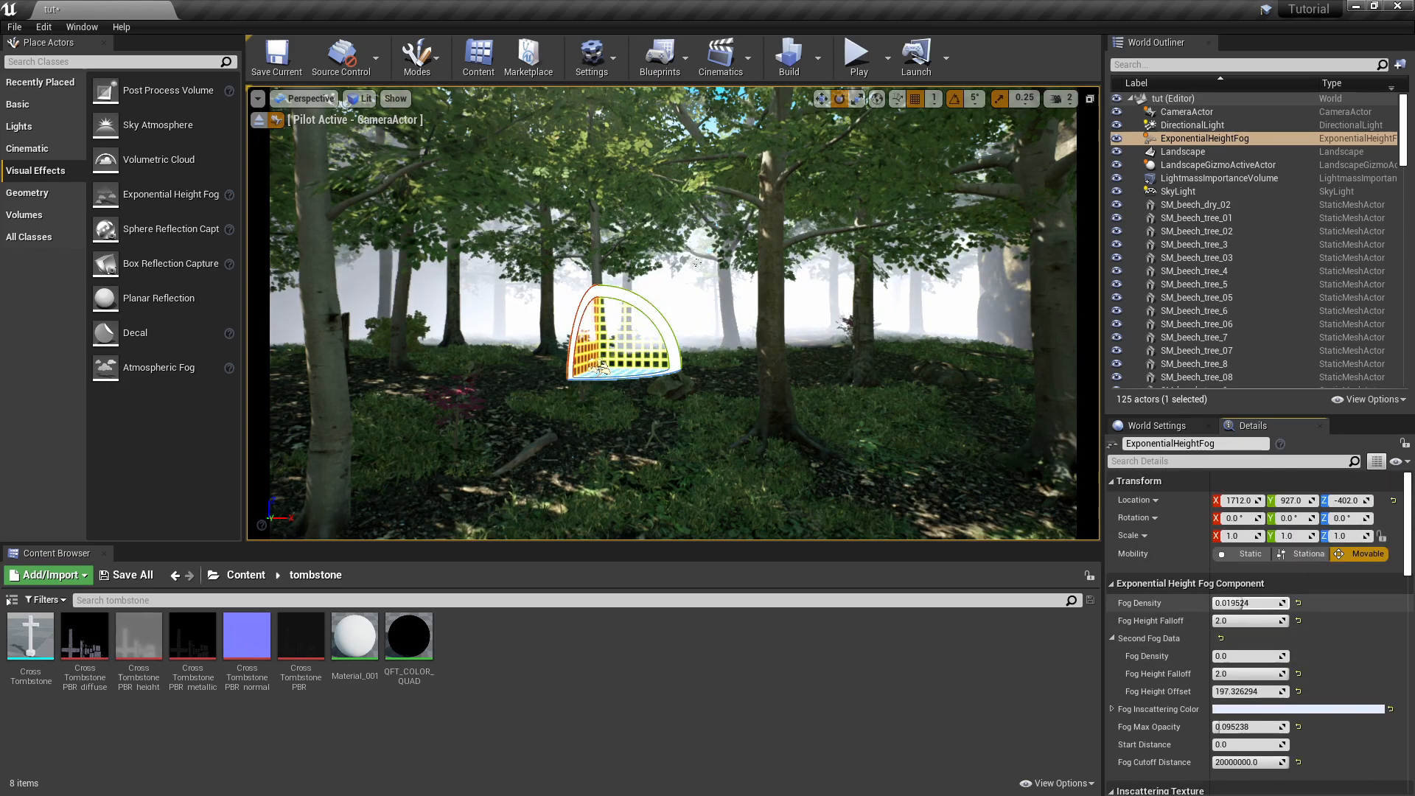
# Step: Set the scattering distribution to 0.025714 and begin picking a peach fog colour
pyautogui.scroll(-3)
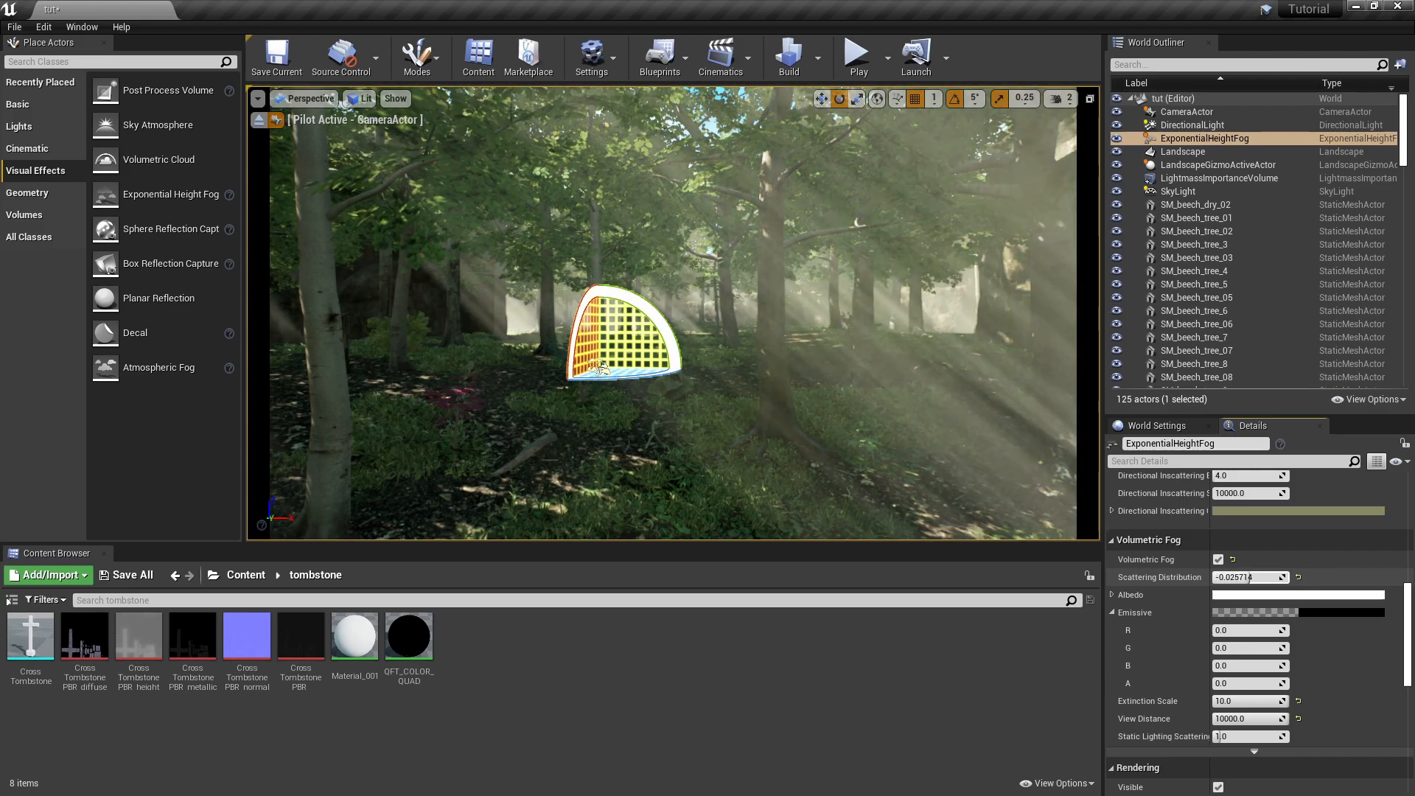
pyautogui.write('-0.06')
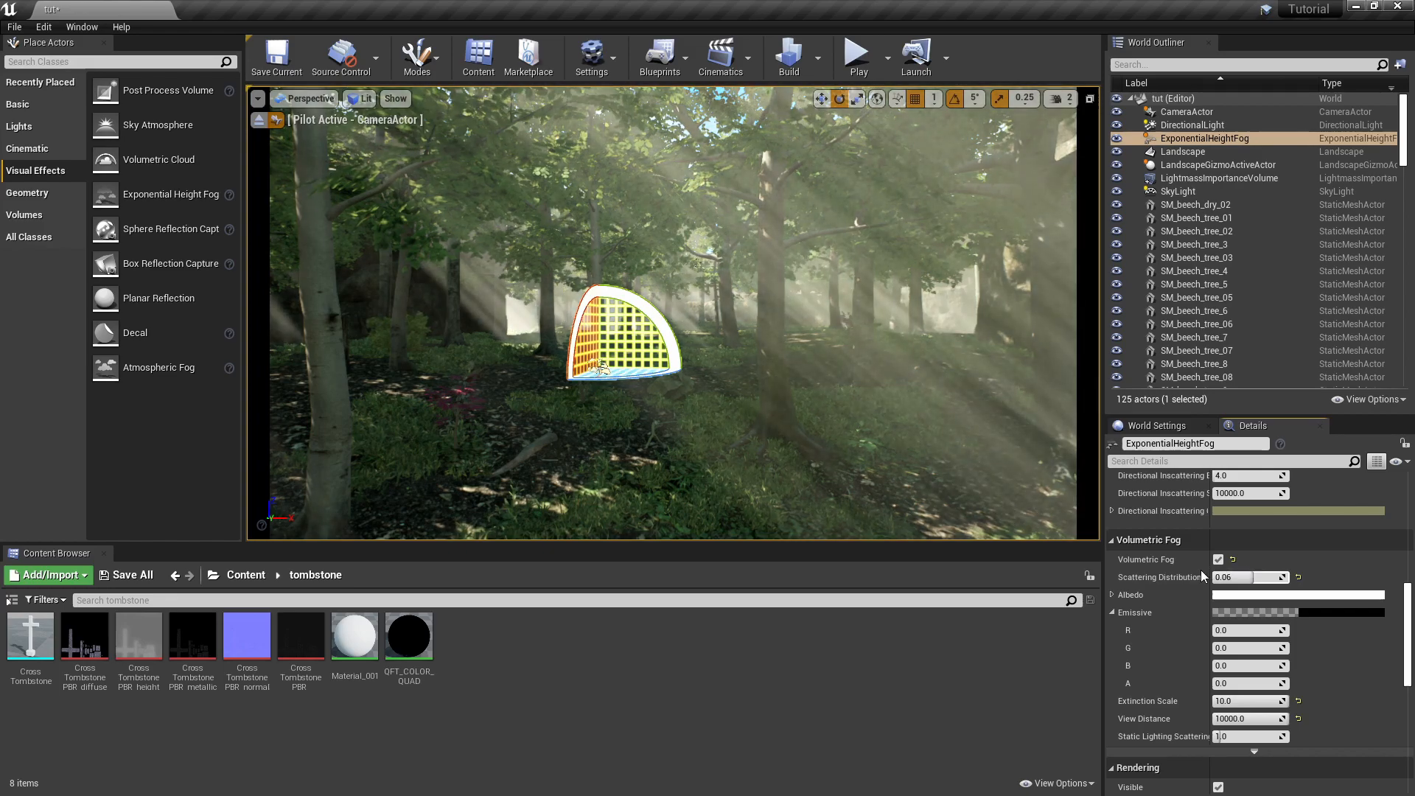
pyautogui.moveTo(1200, 578)
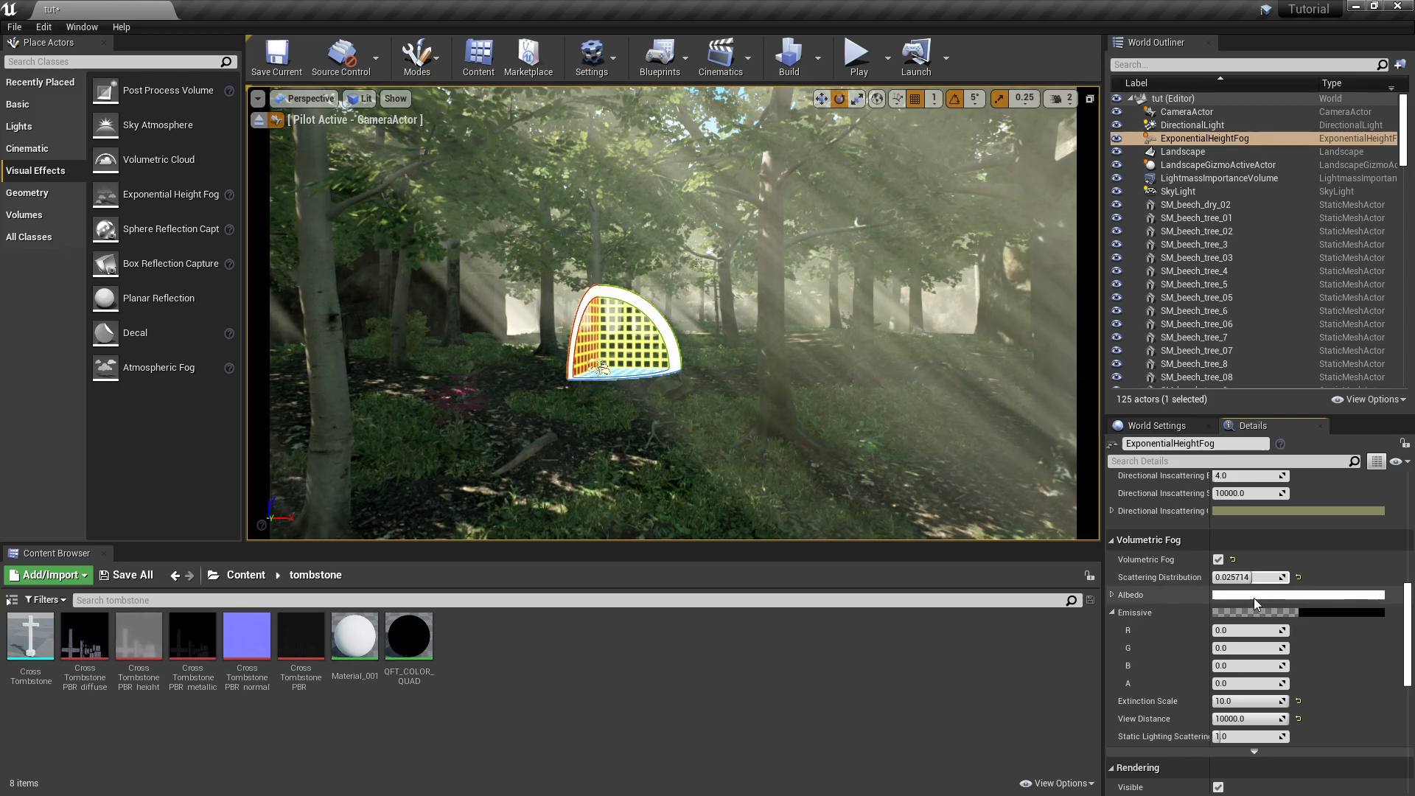
pyautogui.click(1297, 594)
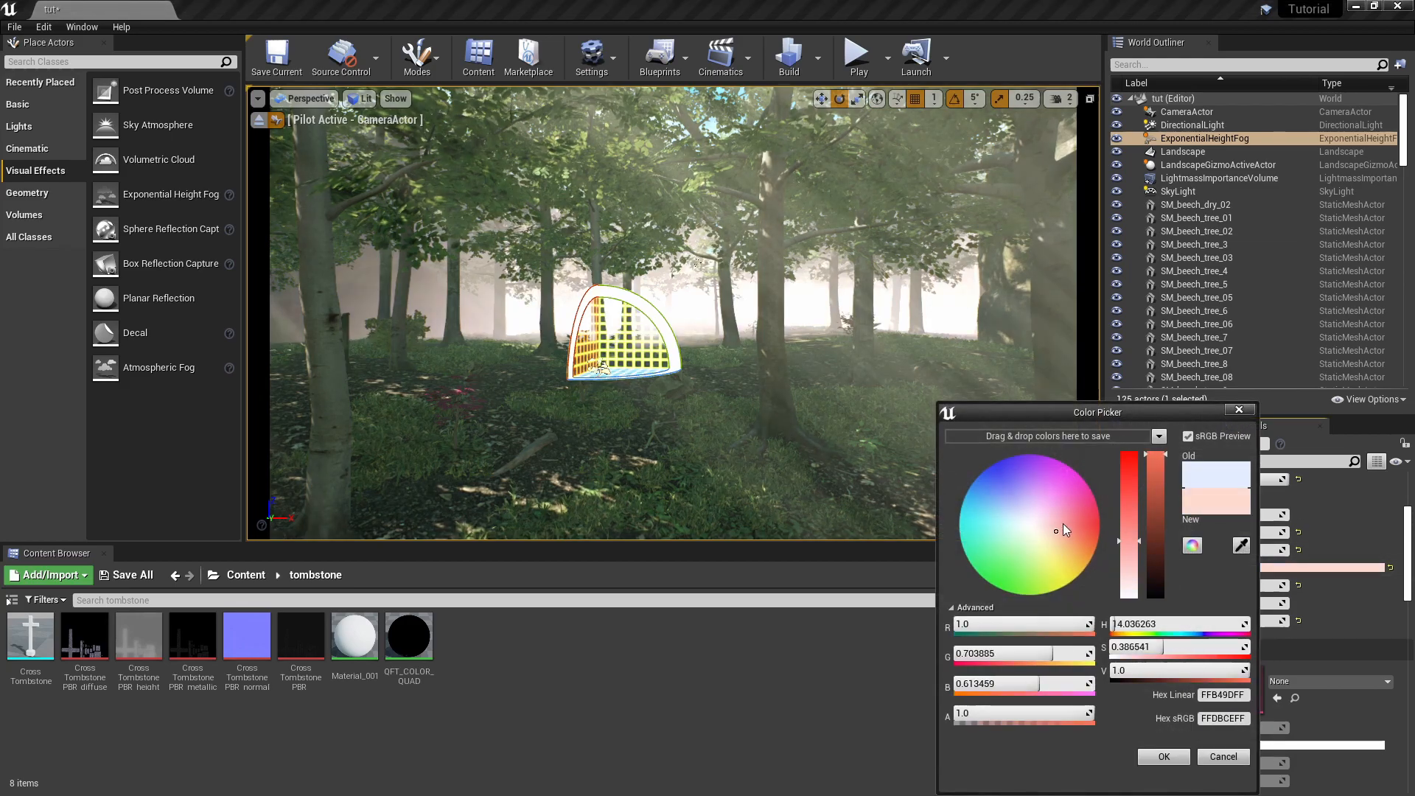
# Step: Lower Fog Max Opacity, set View Distance to 2200 and tint the volumetric fog Albedo cyan
pyautogui.click(1100, 528)
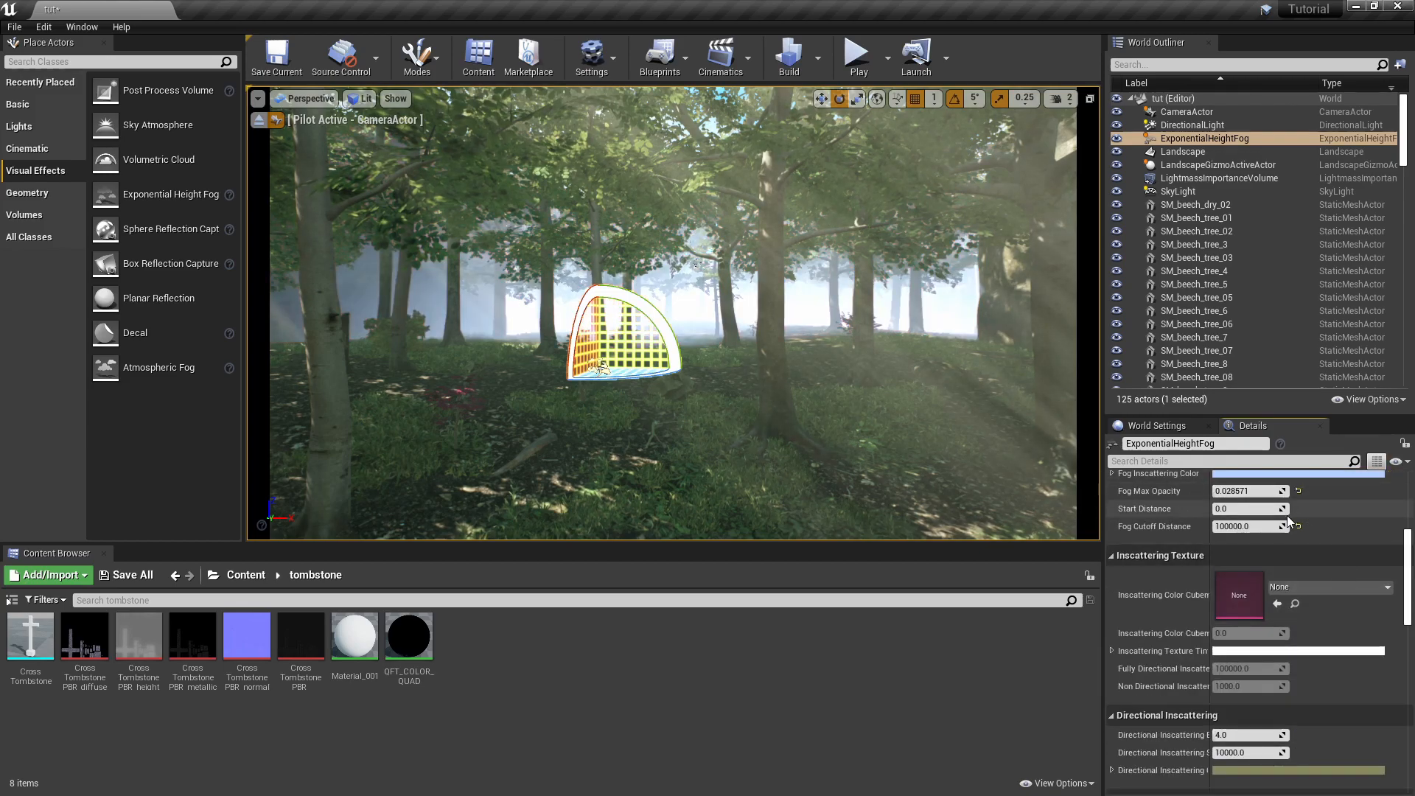
pyautogui.scroll(-3)
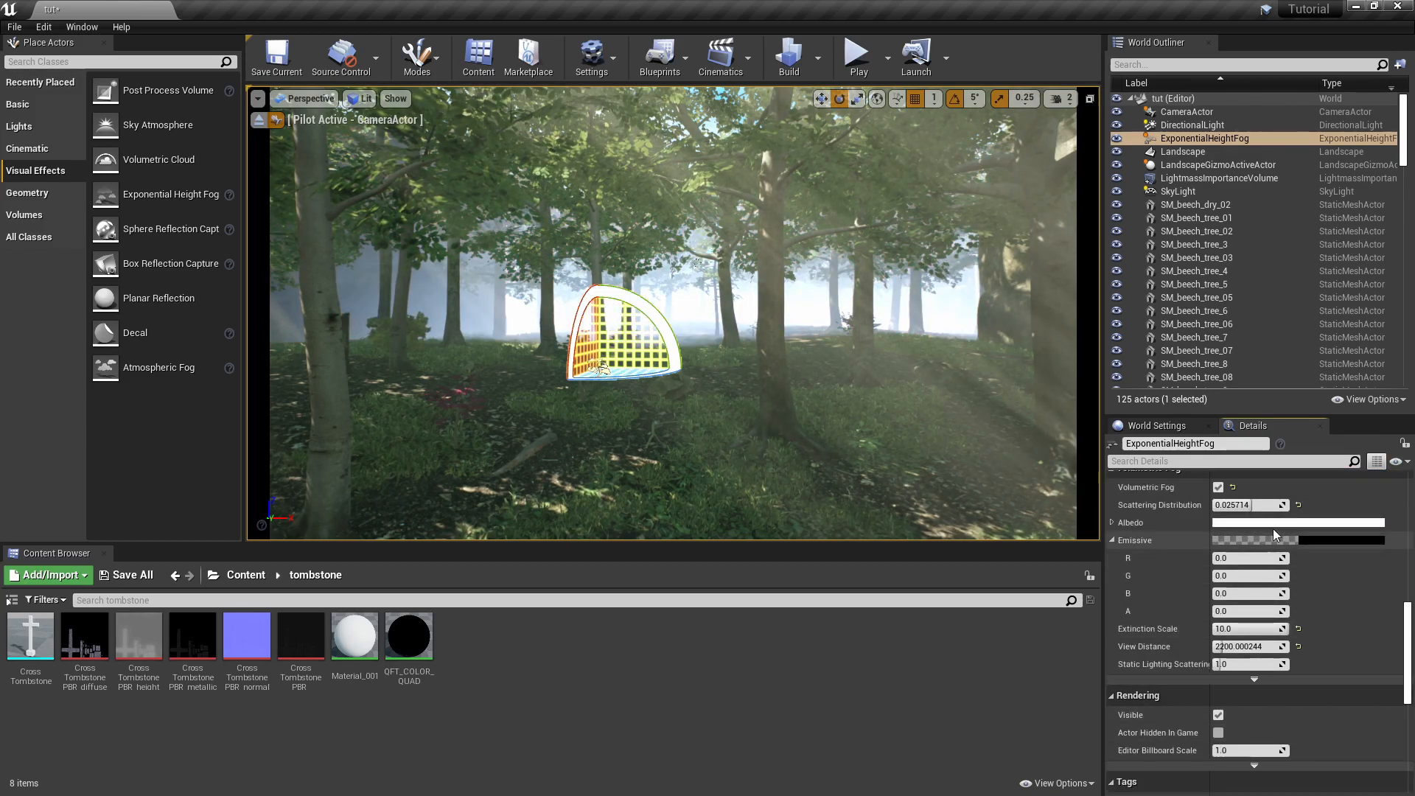
pyautogui.click(1297, 522)
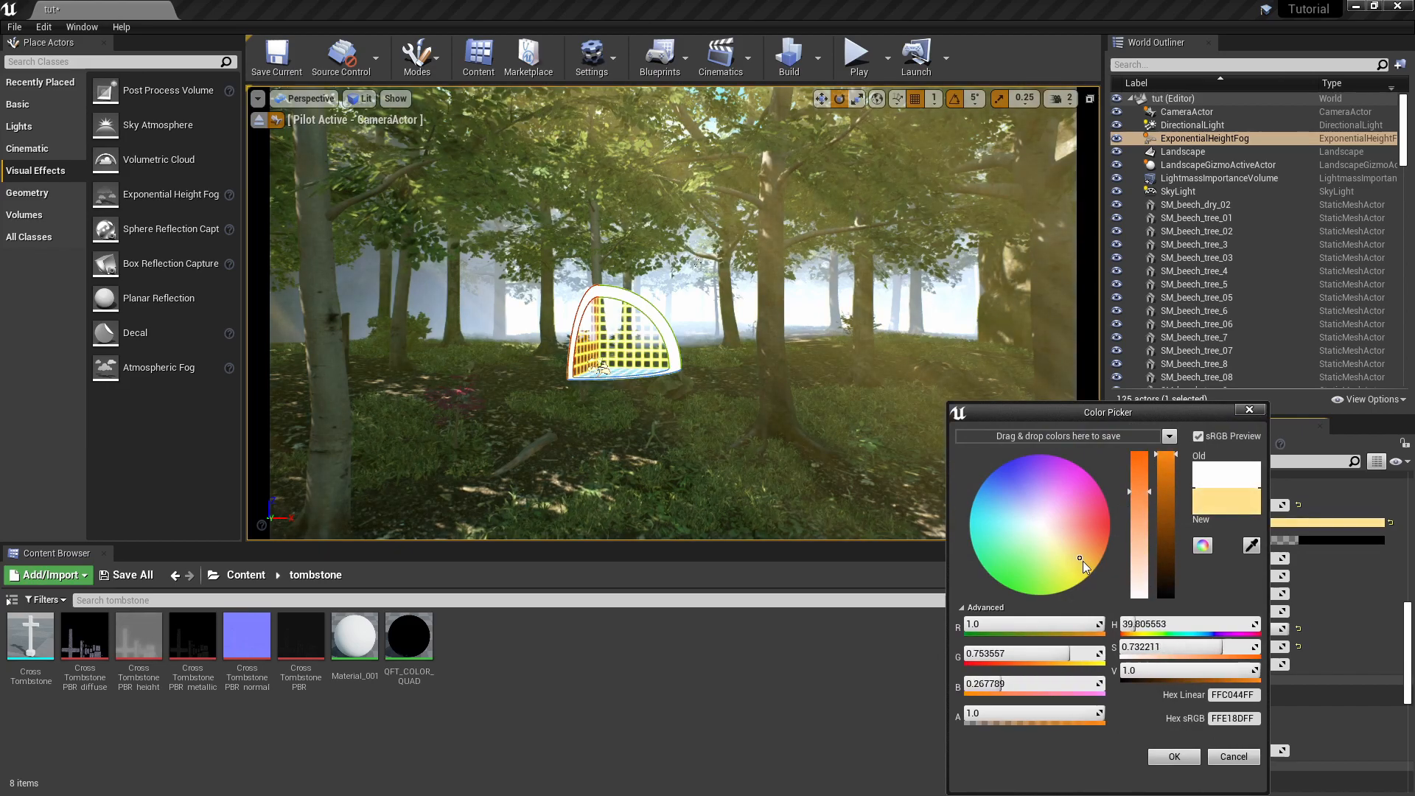
pyautogui.click(997, 556)
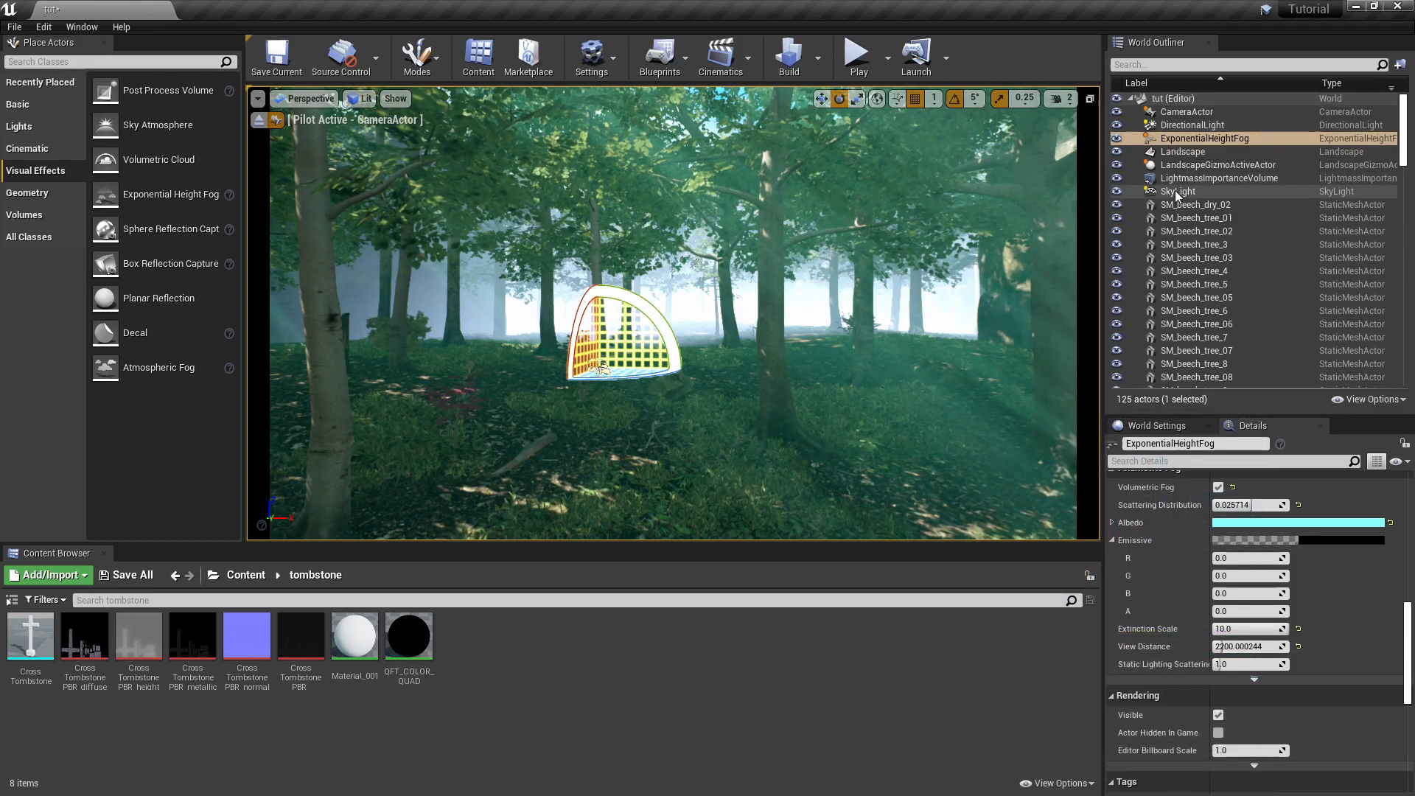
# Step: Try a magenta Fog Inscattering Color, then set the sun's Volumetric Scattering Intensity to 150
pyautogui.click(1179, 190)
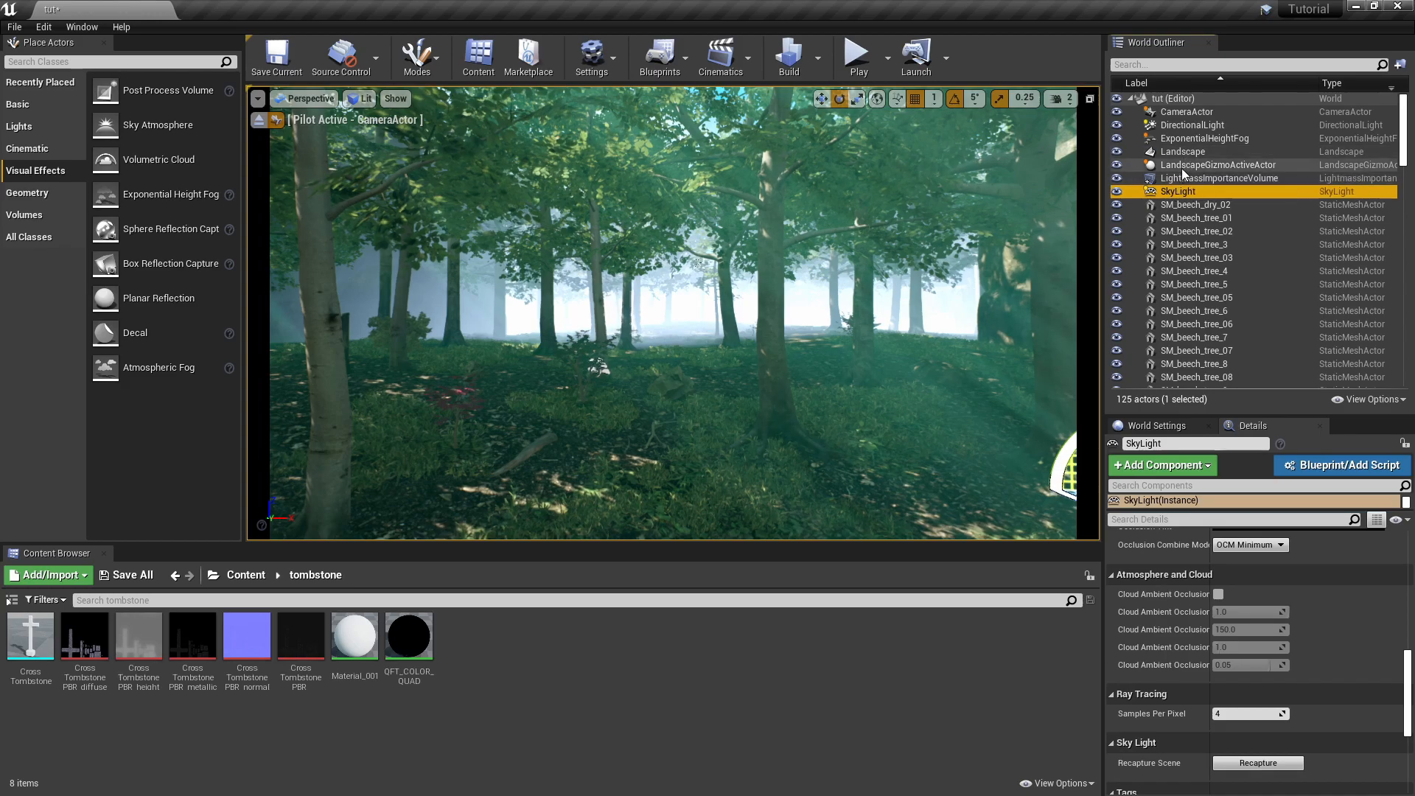
pyautogui.click(1204, 139)
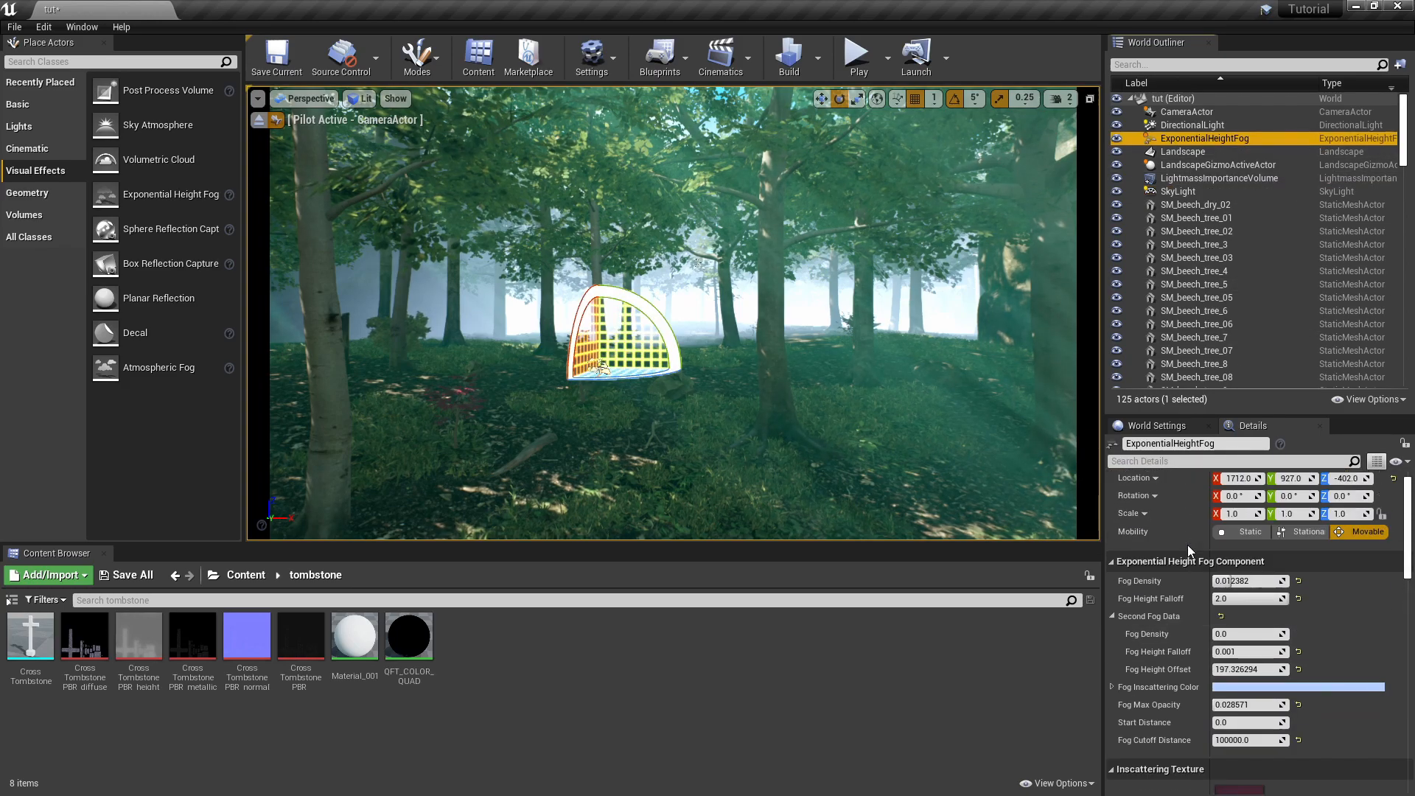
pyautogui.click(1298, 687)
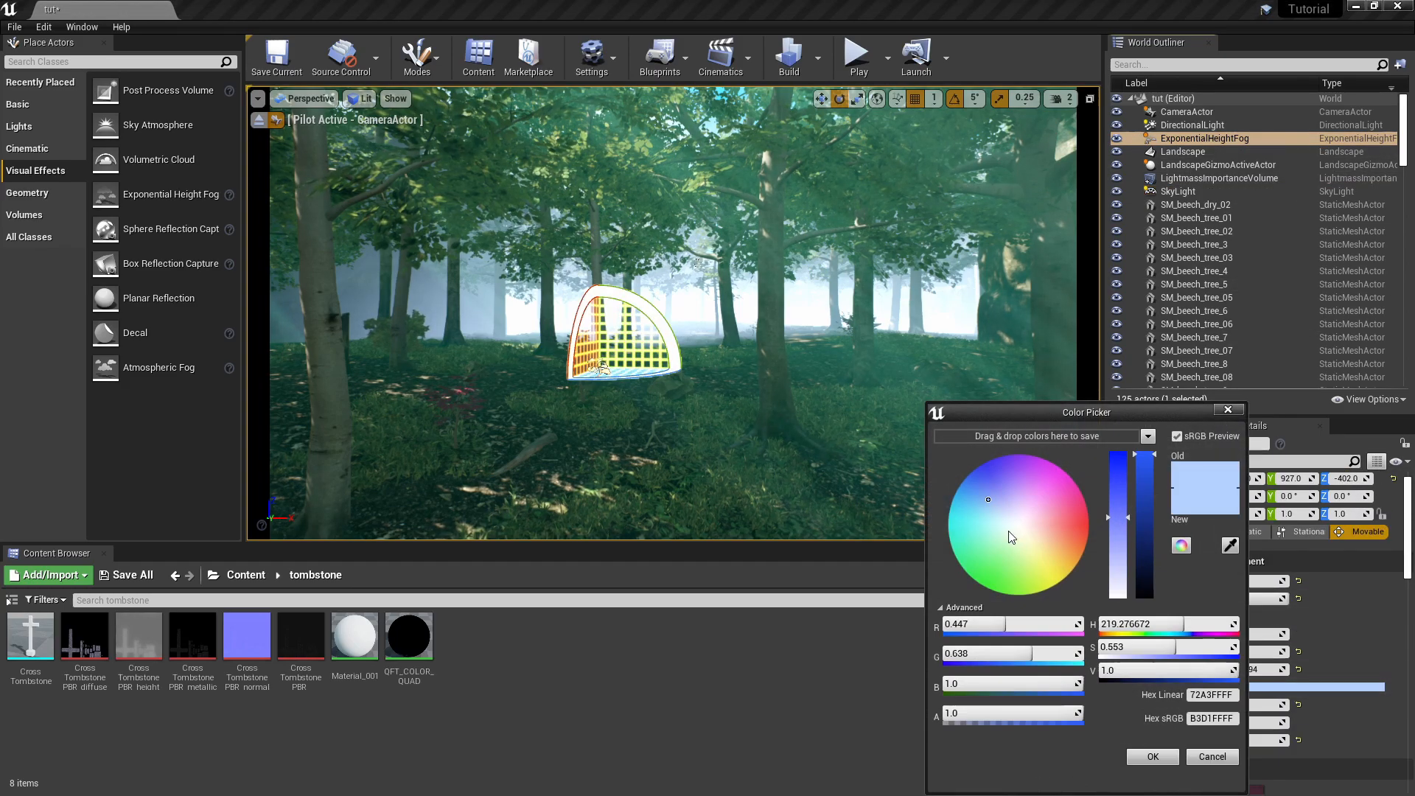
pyautogui.click(1045, 467)
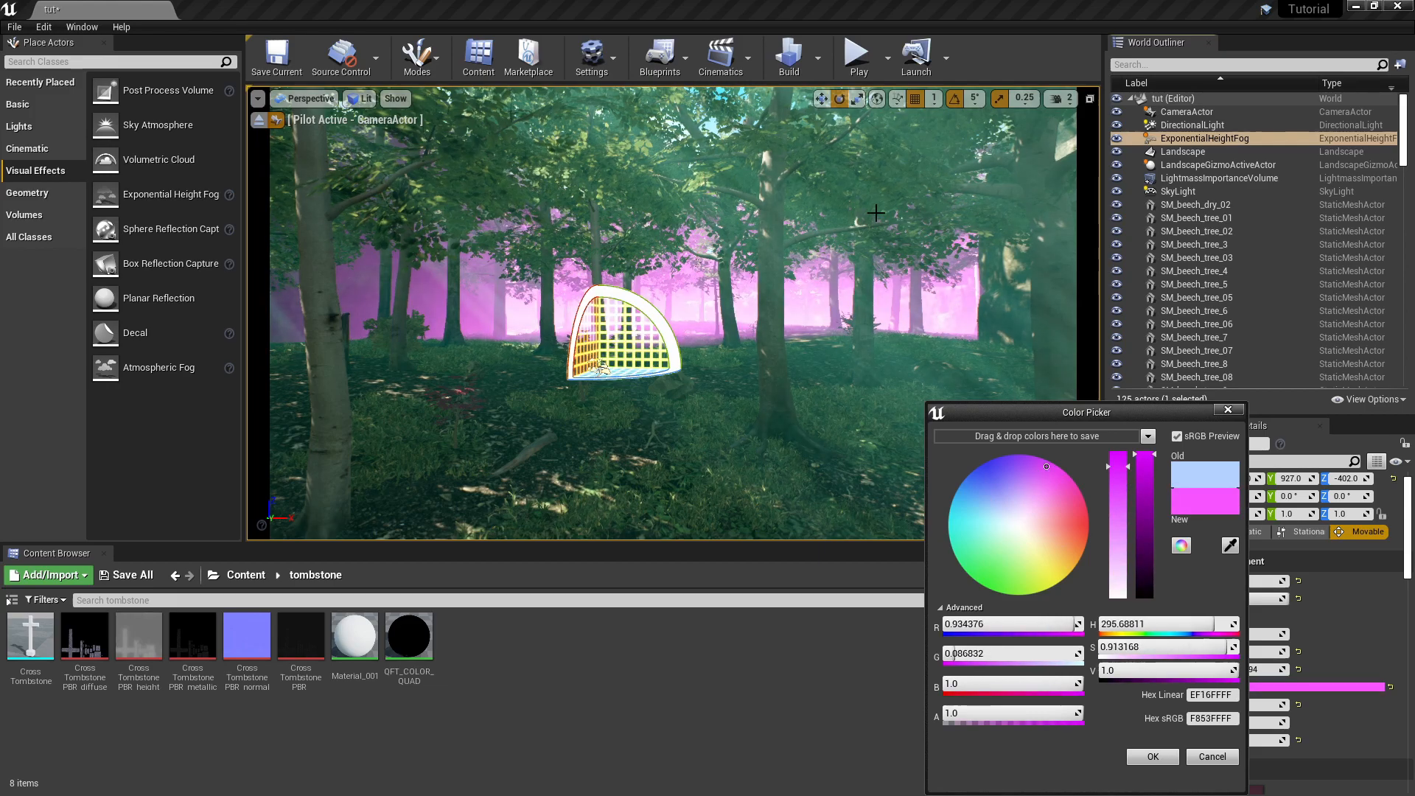
pyautogui.click(1067, 511)
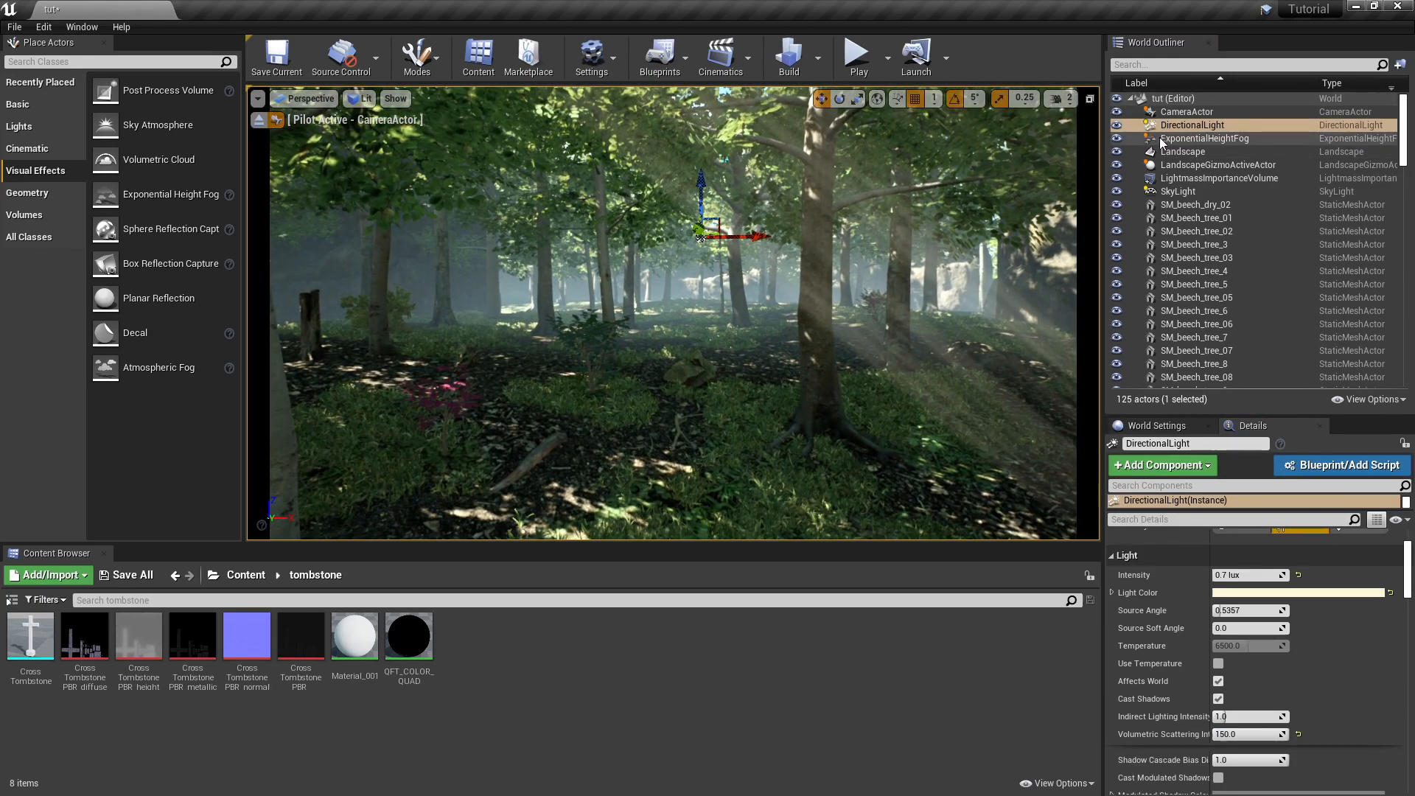
# Step: Set Fog Density to 0.000952, then review the DirectionalLight's shadow properties
pyautogui.click(1204, 139)
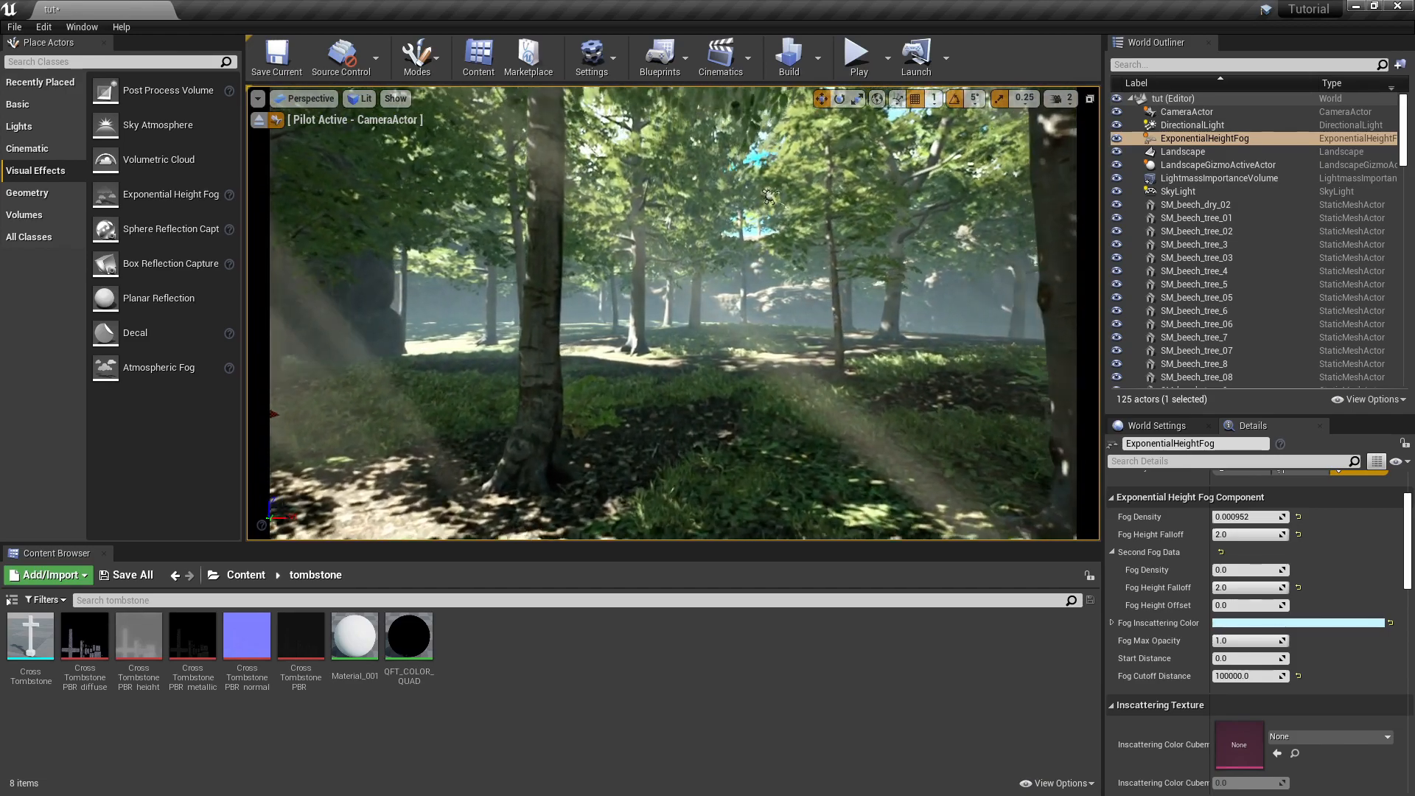
pyautogui.click(1191, 124)
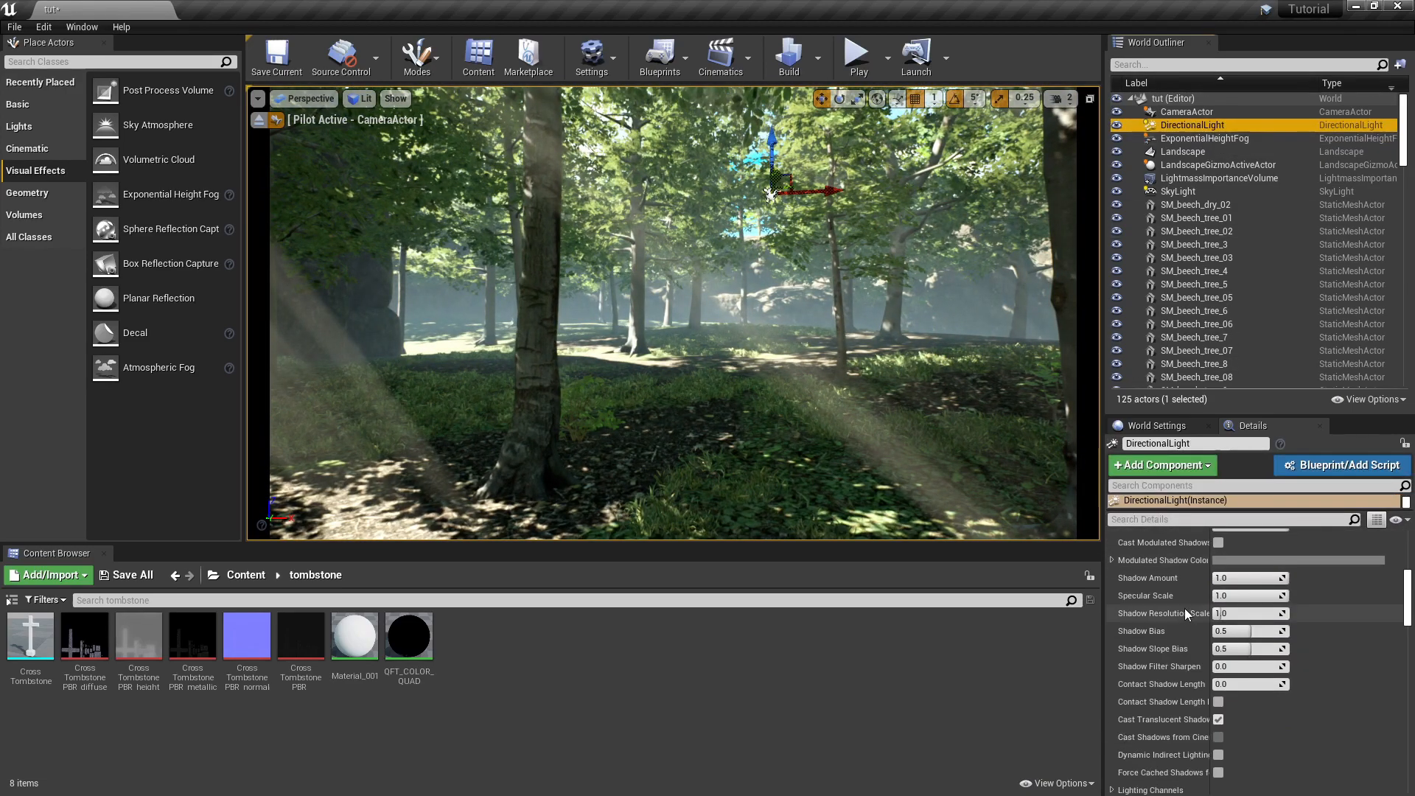
pyautogui.scroll(-3)
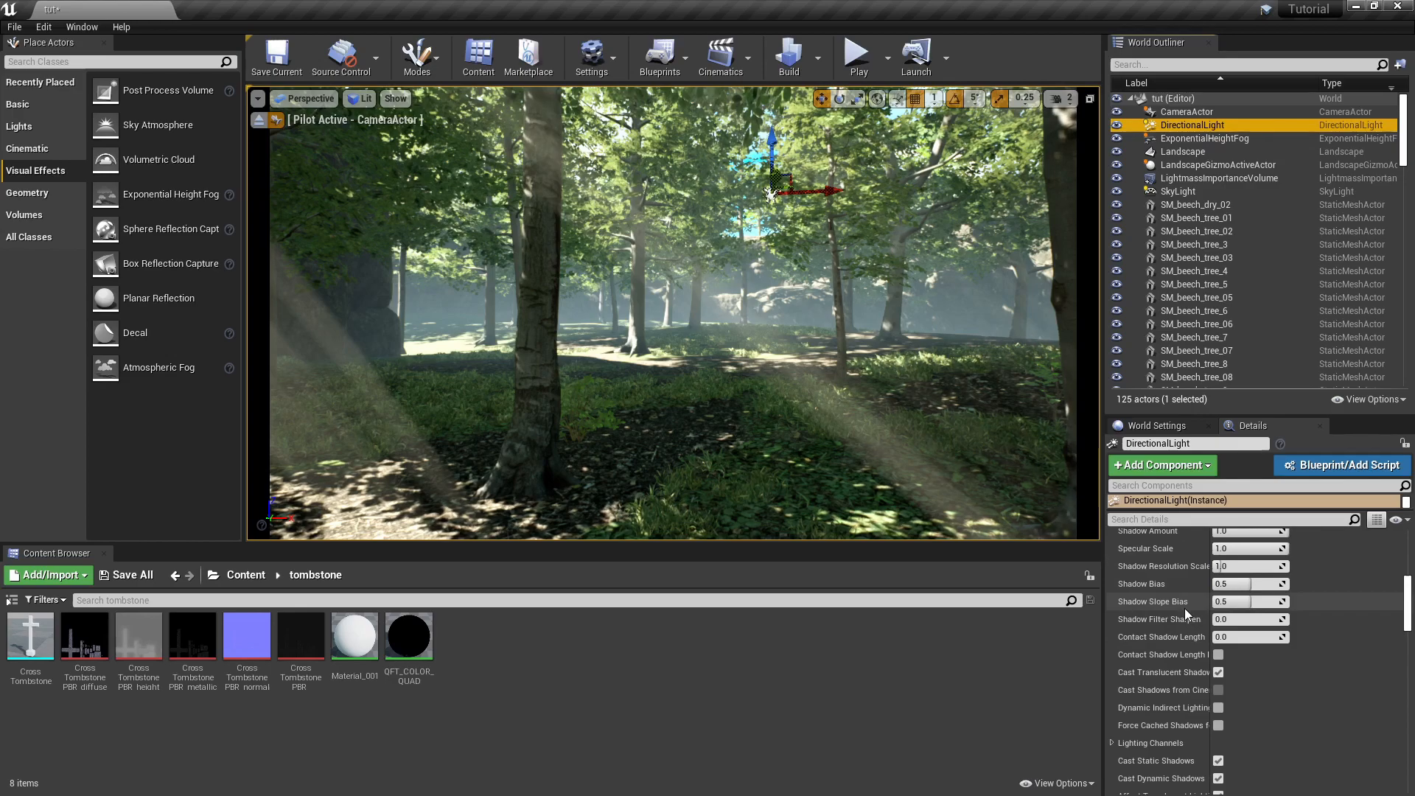
pyautogui.scroll(3)
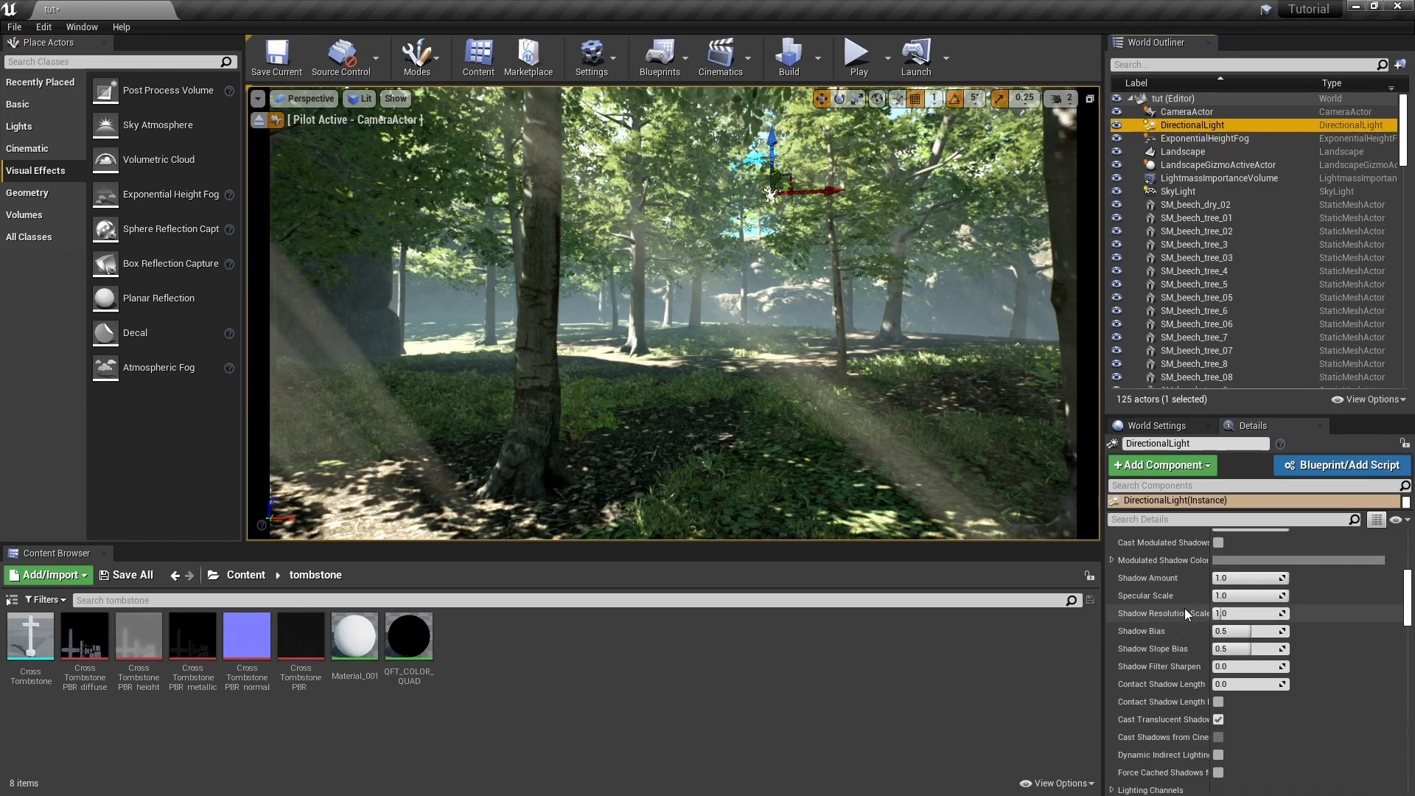